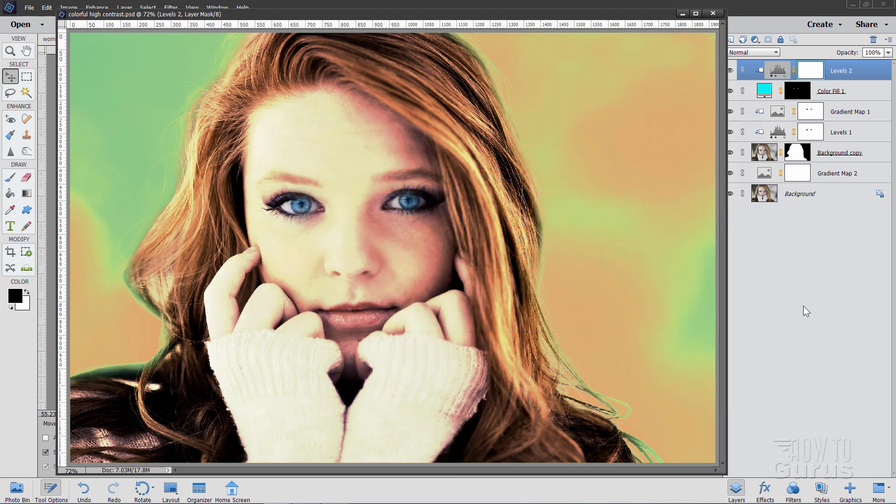
mouse_move(711, 25)
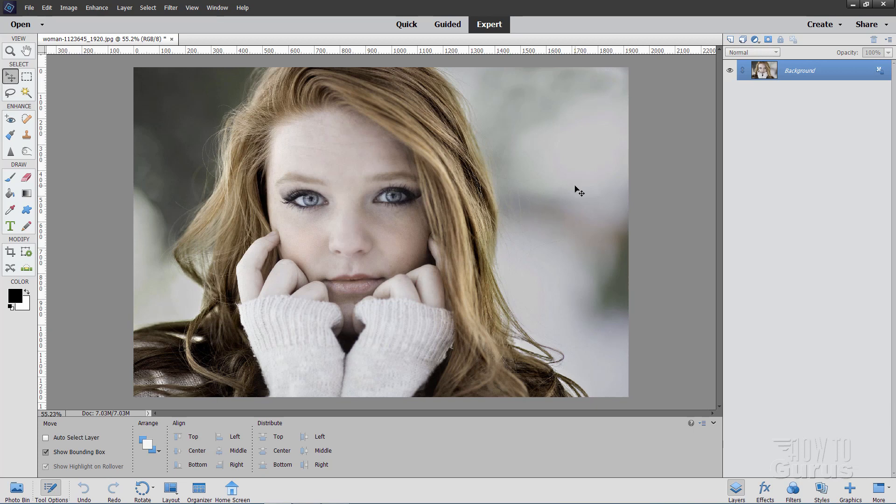
mouse_move(469, 142)
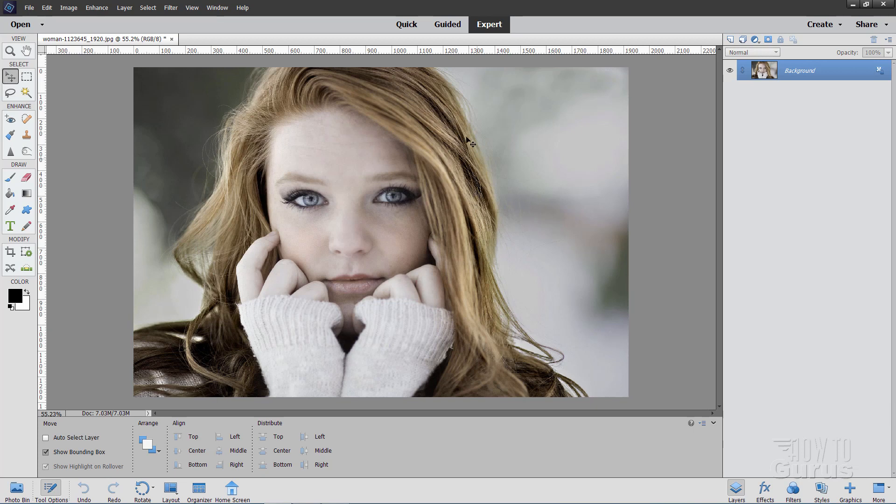
mouse_move(565, 193)
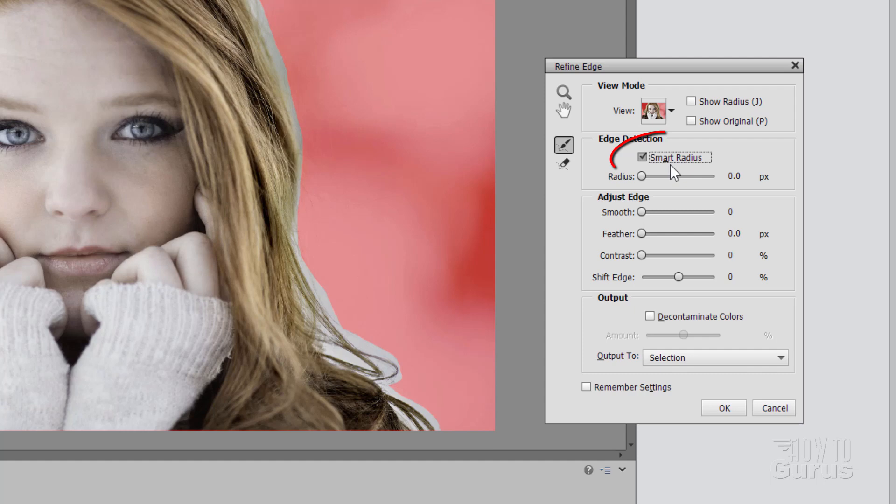
mouse_move(641, 401)
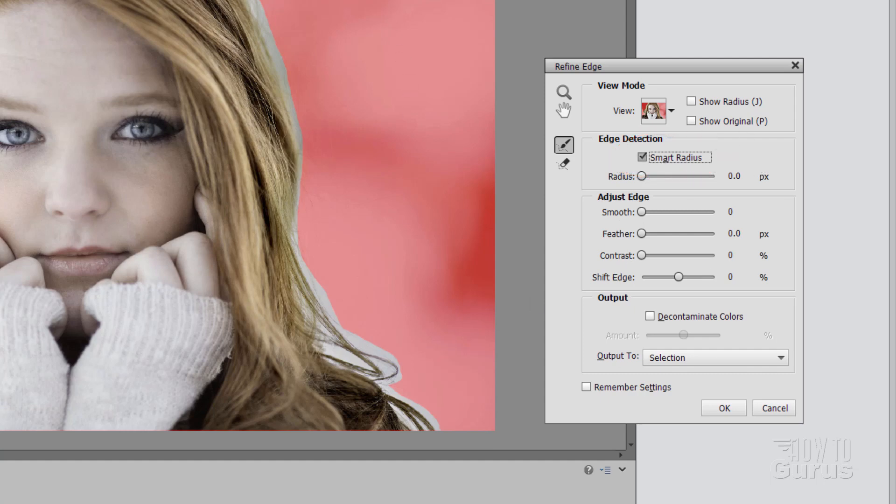
- Preview the Refine Edge selection as a red Overlay over the unselected area
click(654, 110)
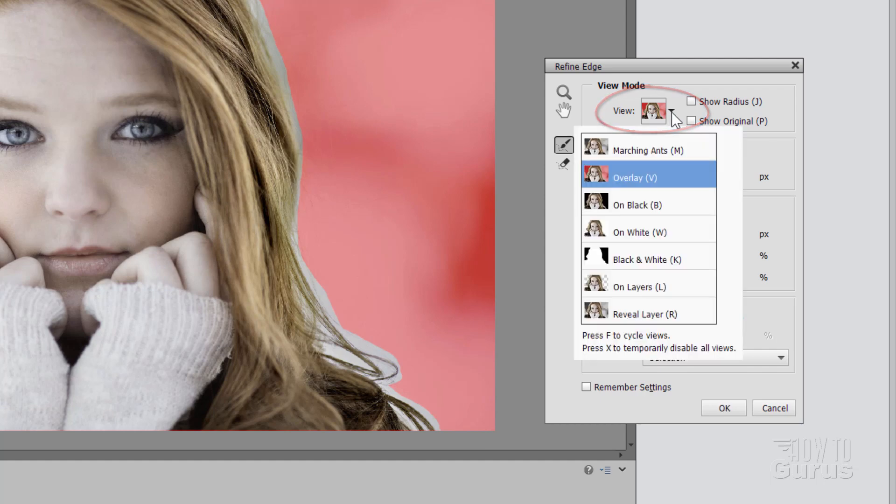
click(653, 111)
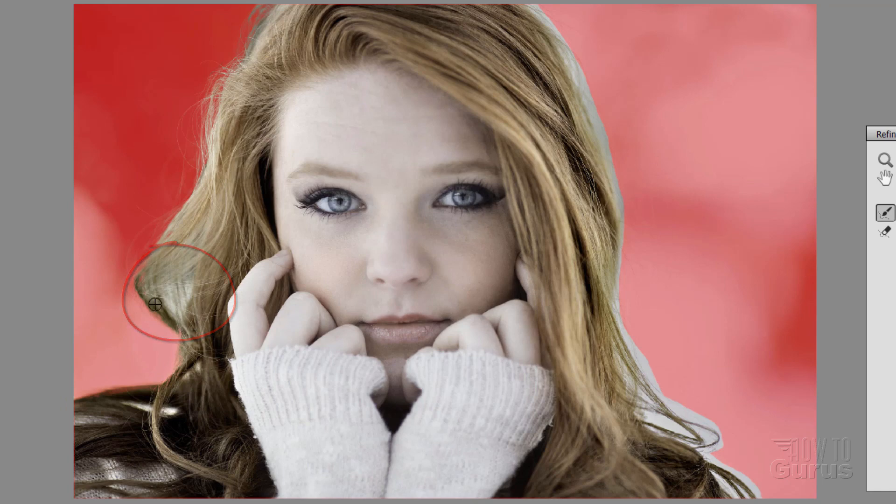
mouse_move(199, 117)
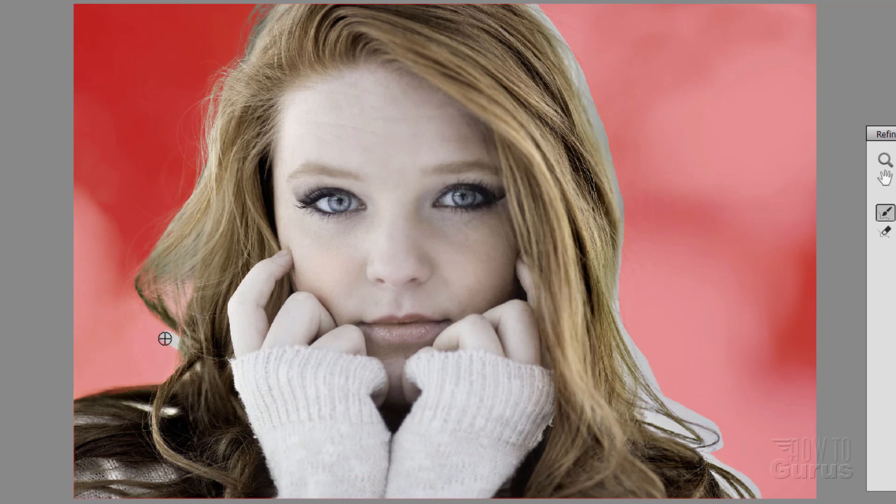
mouse_move(575, 43)
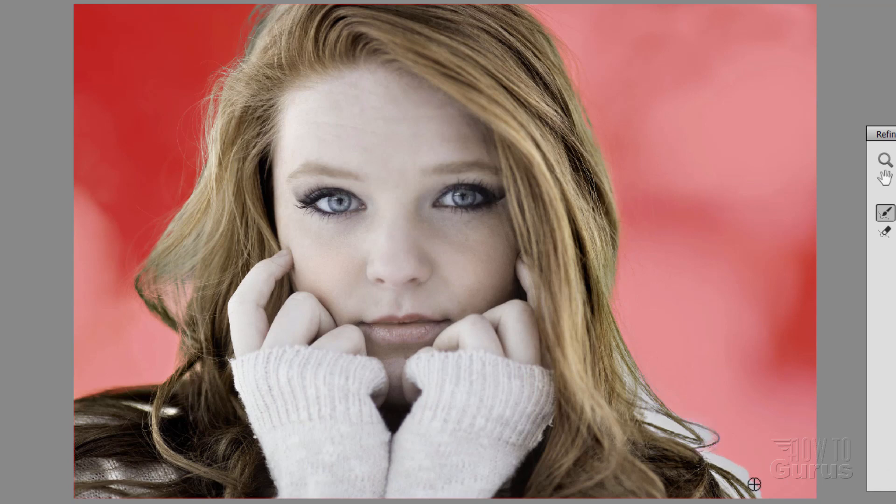
mouse_move(753, 455)
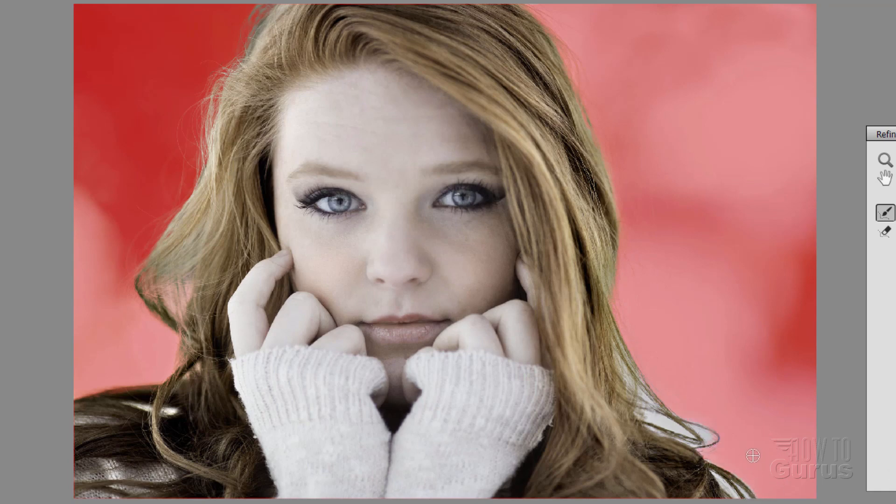
mouse_move(762, 490)
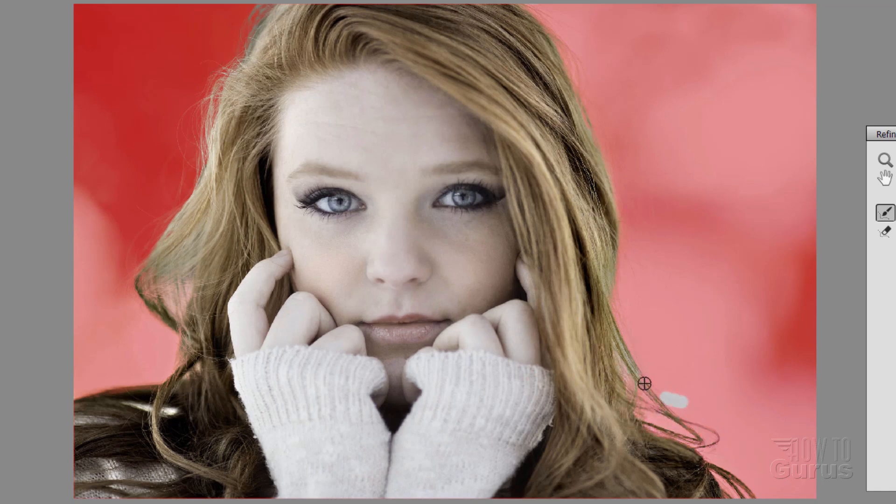
- Output the refined cut-out to a New Layer with Layer Mask
click(885, 134)
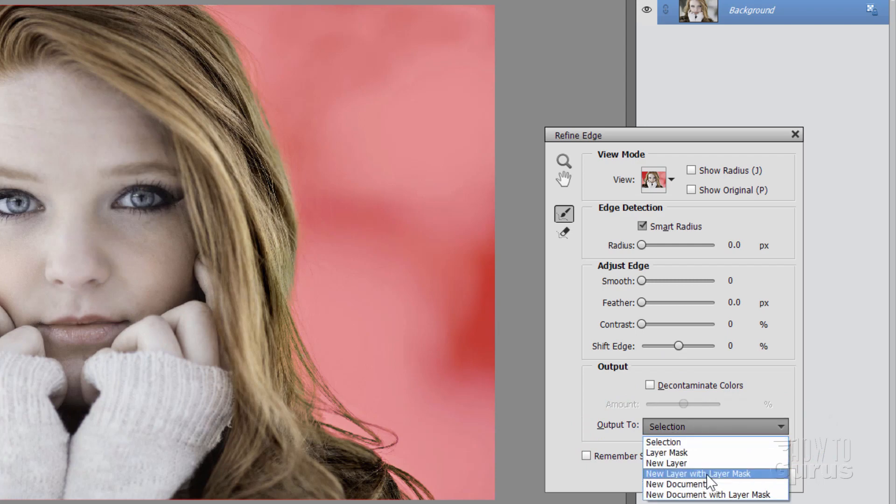
click(697, 473)
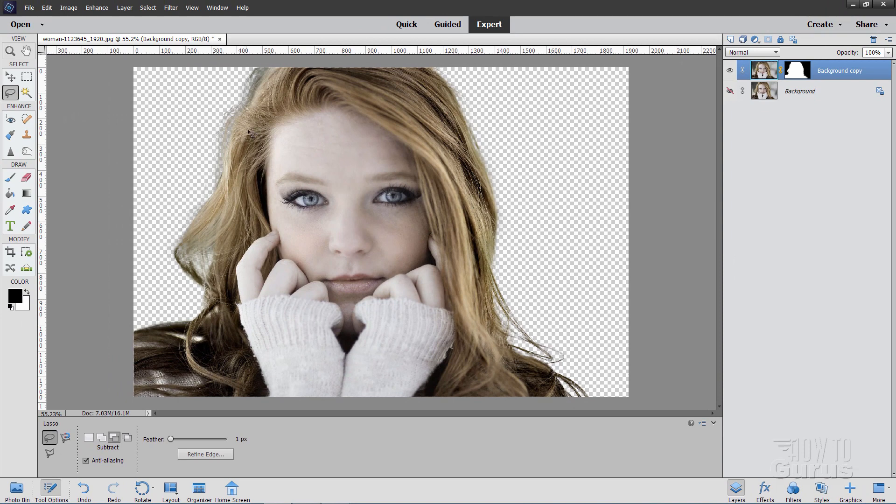
mouse_move(513, 225)
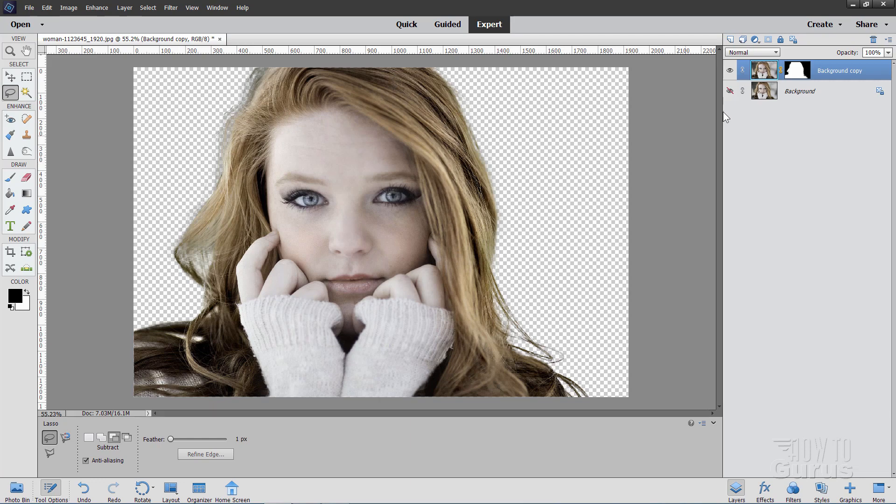
- Add a clipped Gradient Map adjustment layer above the original Background layer
click(743, 91)
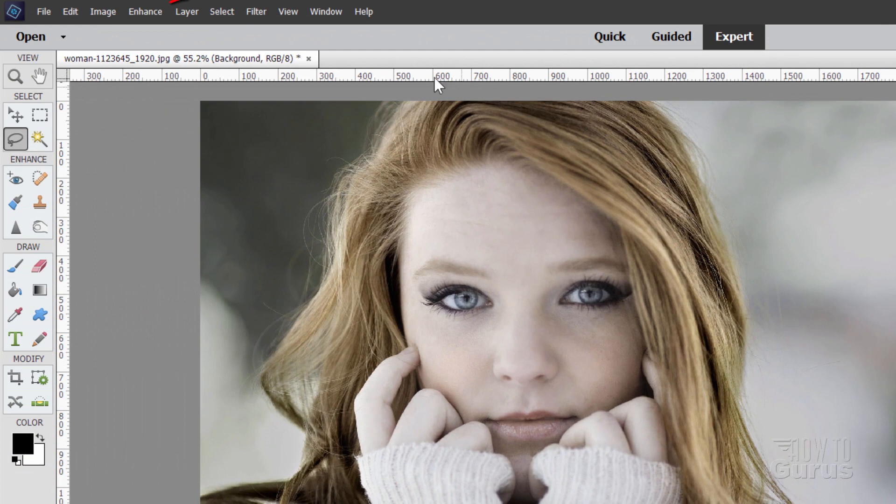
click(187, 11)
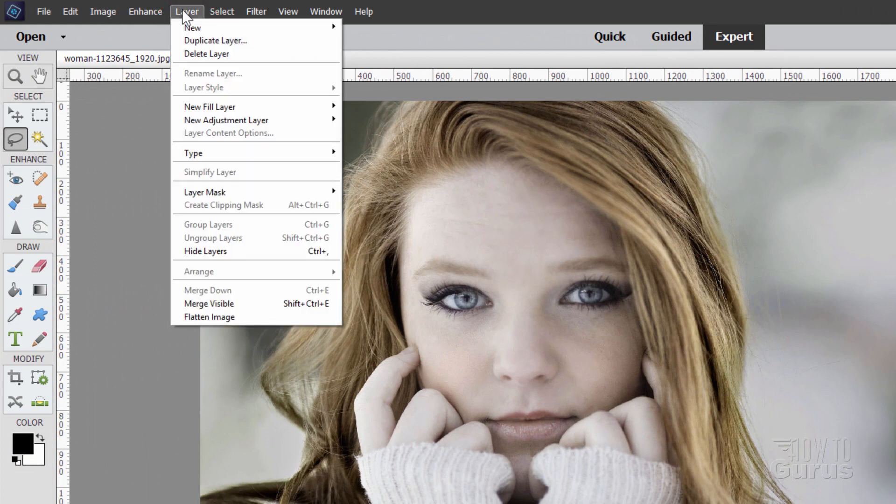
mouse_move(210, 107)
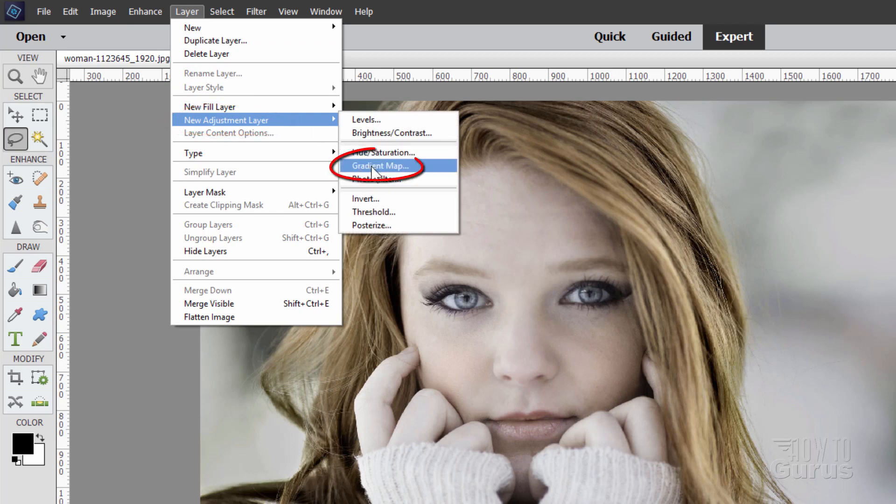
click(381, 166)
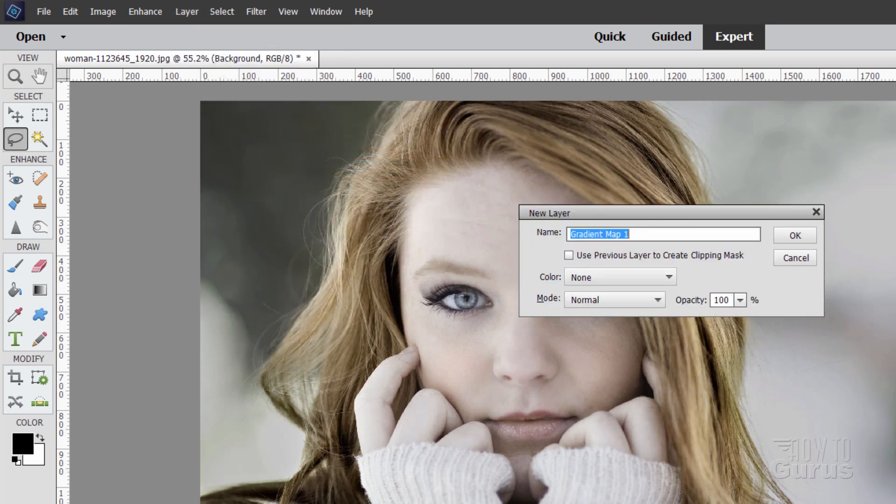
click(568, 255)
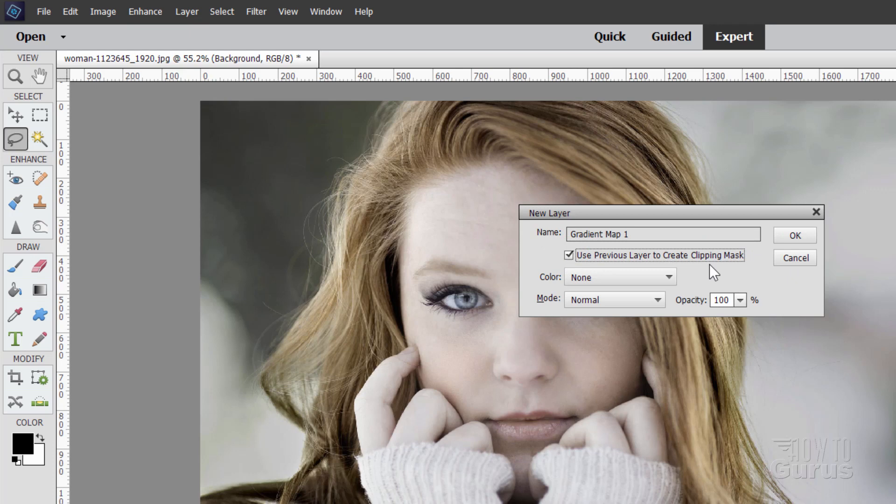
click(793, 235)
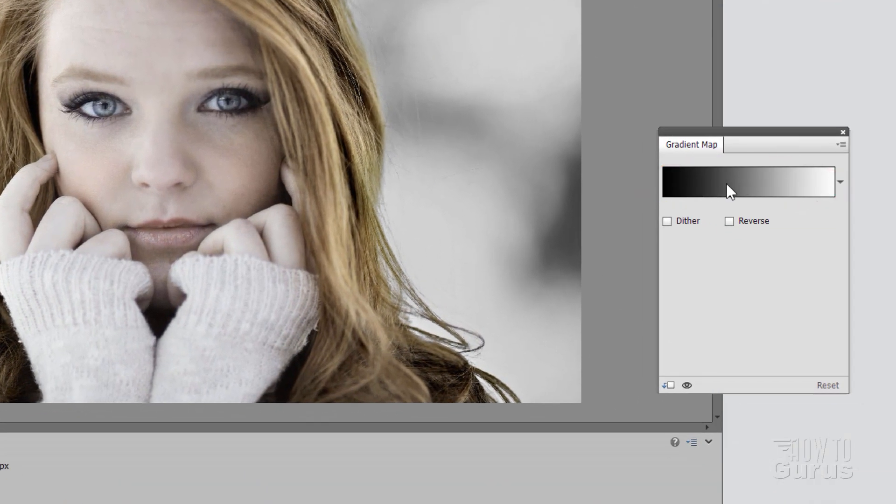
- Assign the Pastels Green, Yellow, Orange gradient and compare before and after
click(745, 181)
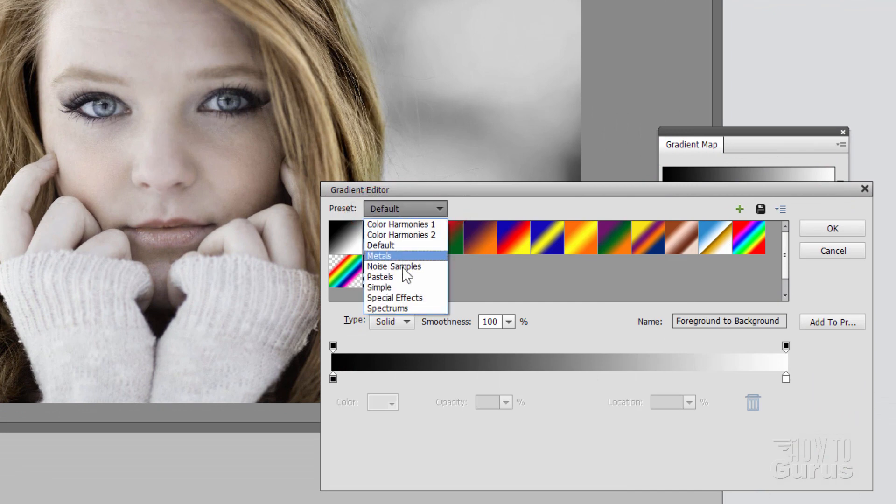
click(381, 277)
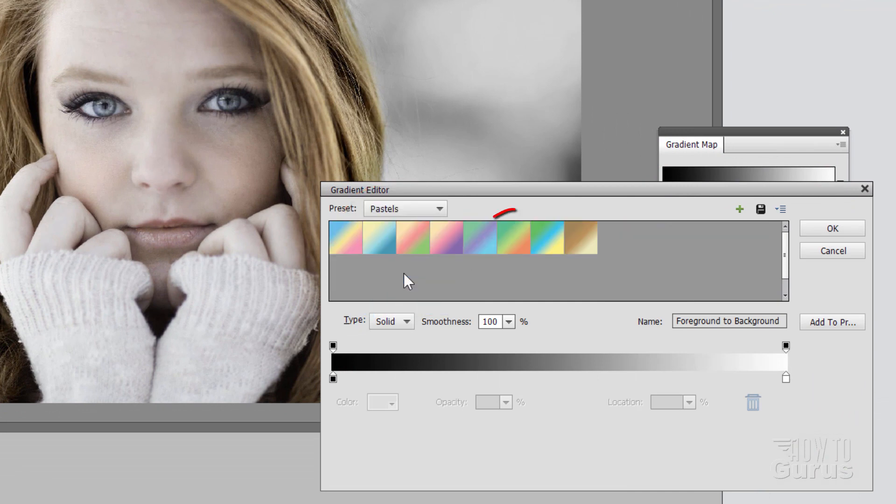
mouse_move(510, 251)
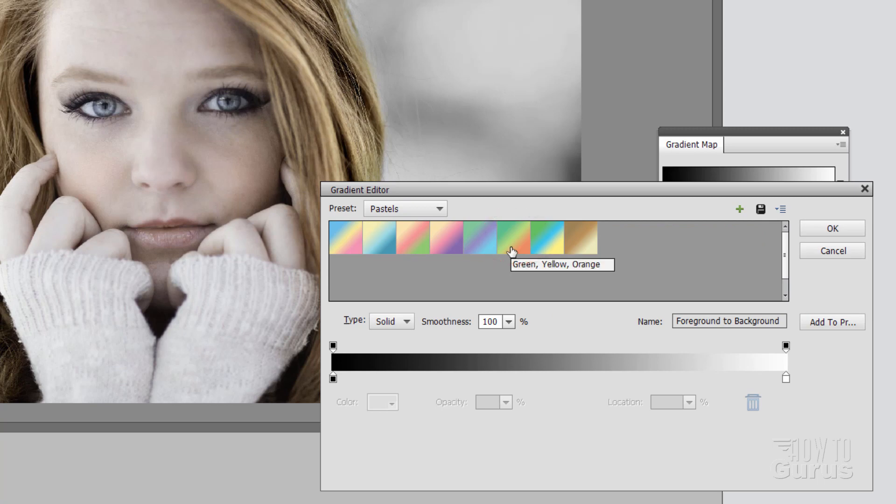
mouse_move(506, 242)
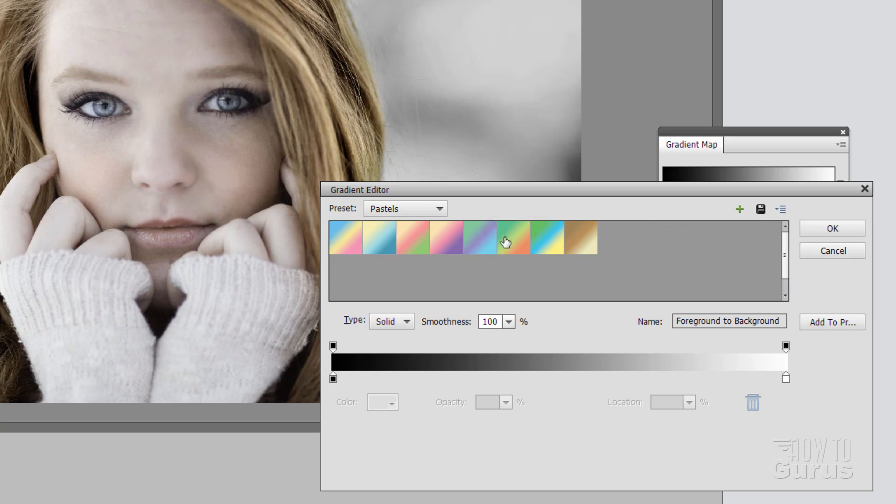
click(513, 237)
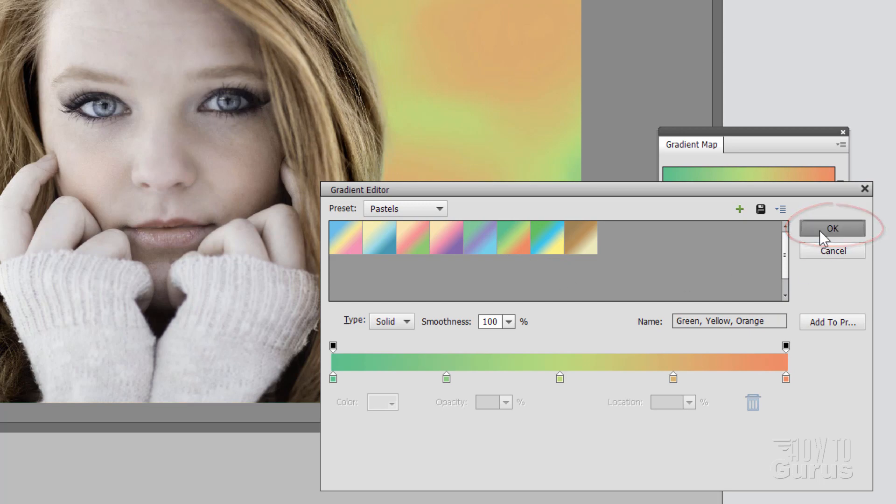
click(831, 227)
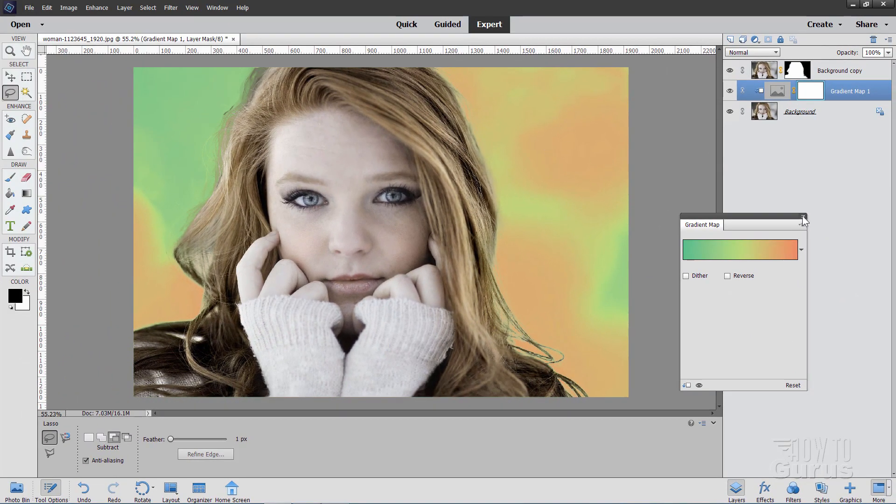
click(729, 90)
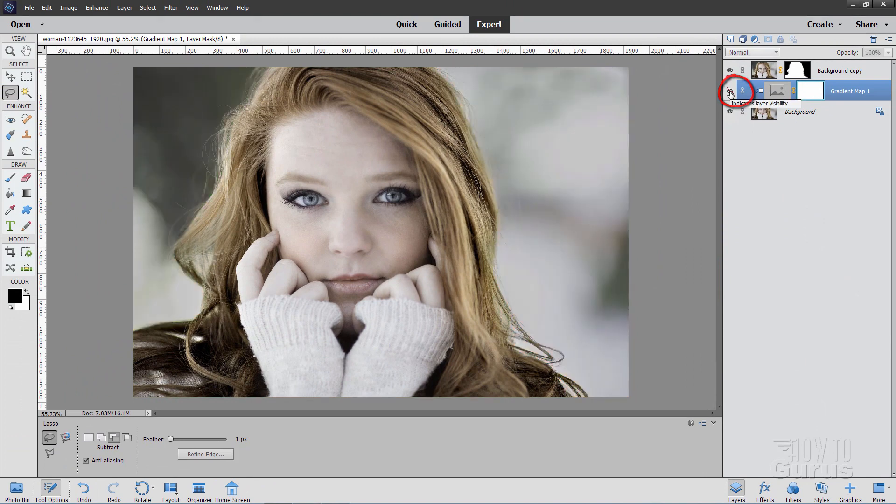
click(729, 90)
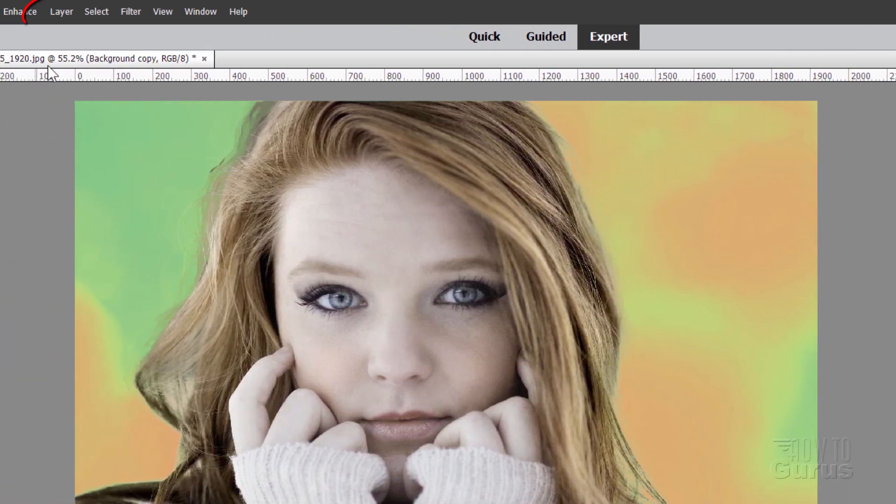
- Add a second Gradient Map clipped to the cut-out subject layer
click(61, 11)
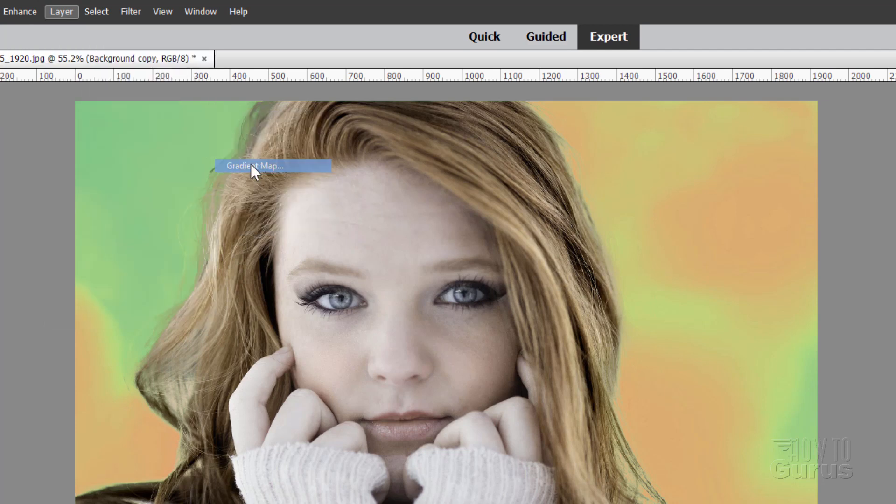
click(255, 166)
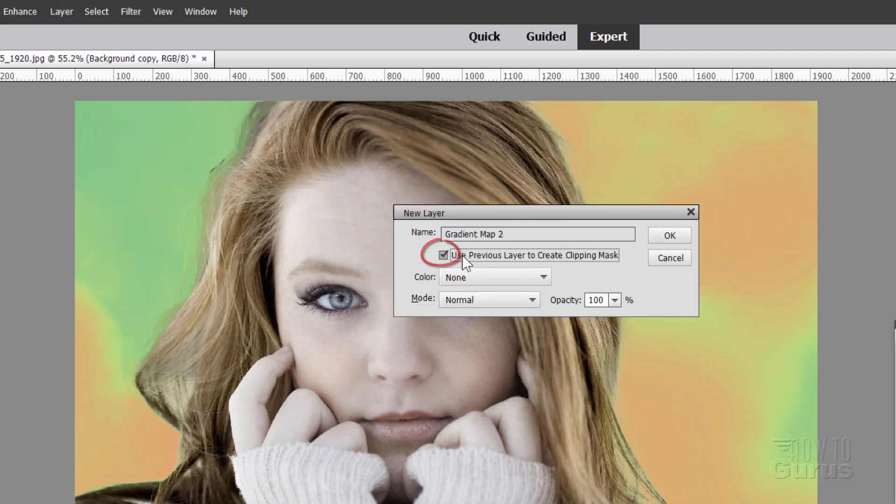
click(668, 235)
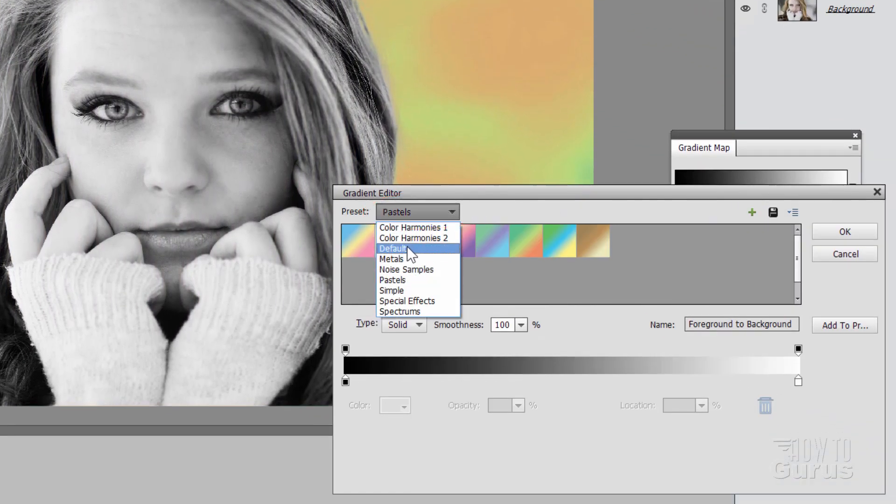
- Assign the Default set's Violet, Orange gradient to the subject's gradient map
click(392, 248)
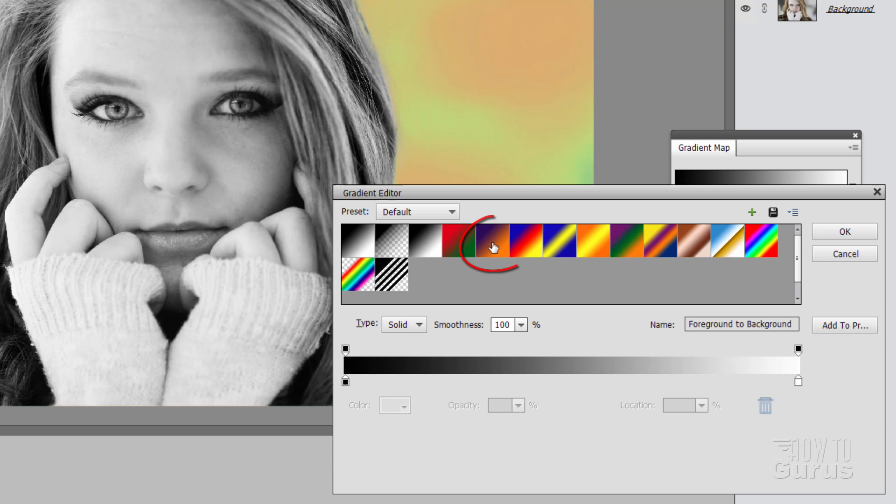
click(492, 240)
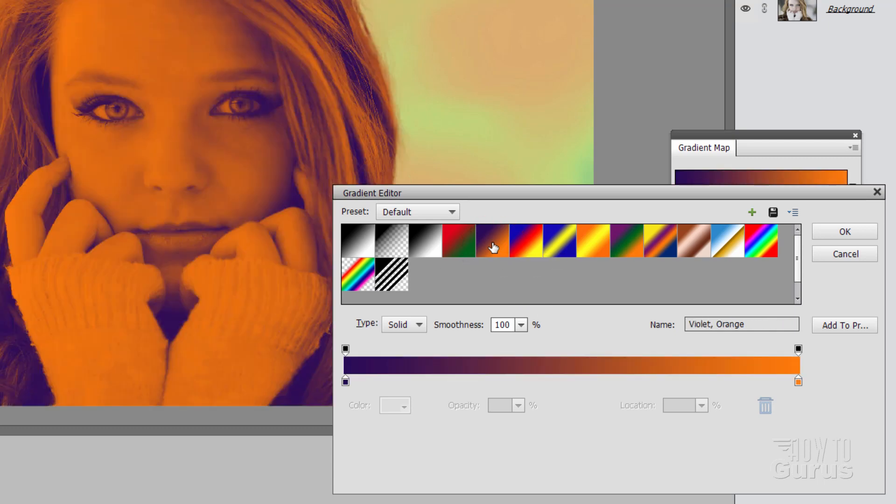
click(843, 232)
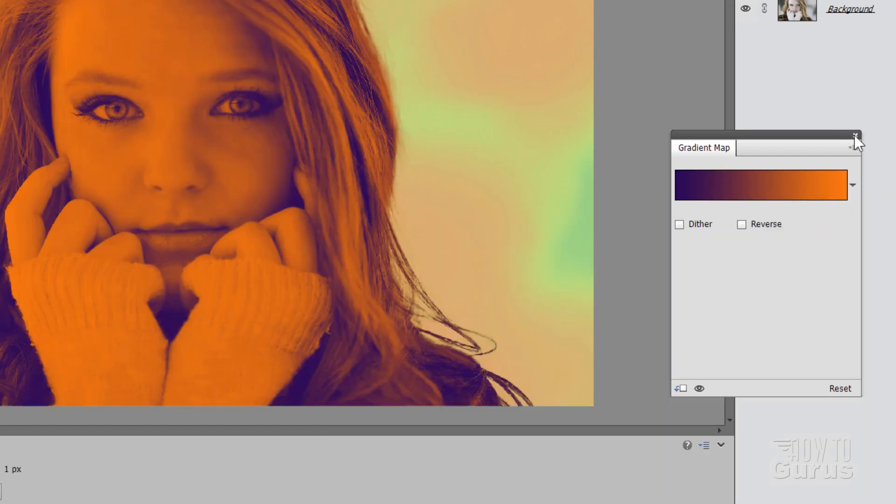
click(856, 137)
text(67)
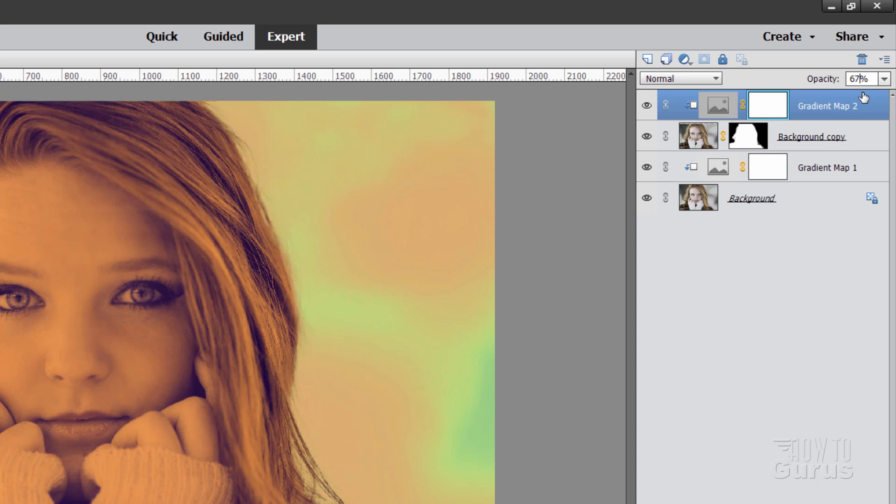
- Lower the Gradient Map 2 layer opacity to 67%
click(698, 136)
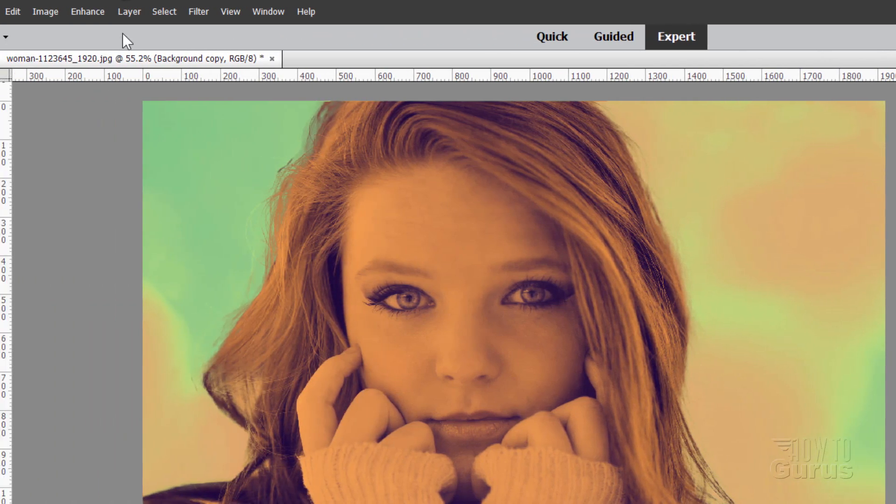
- Add a Levels adjustment layer clipped to the subject
click(129, 11)
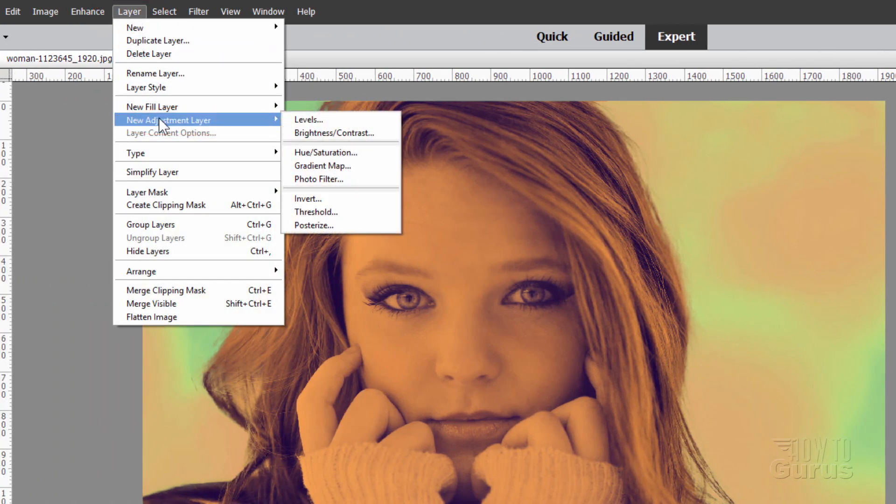
click(307, 119)
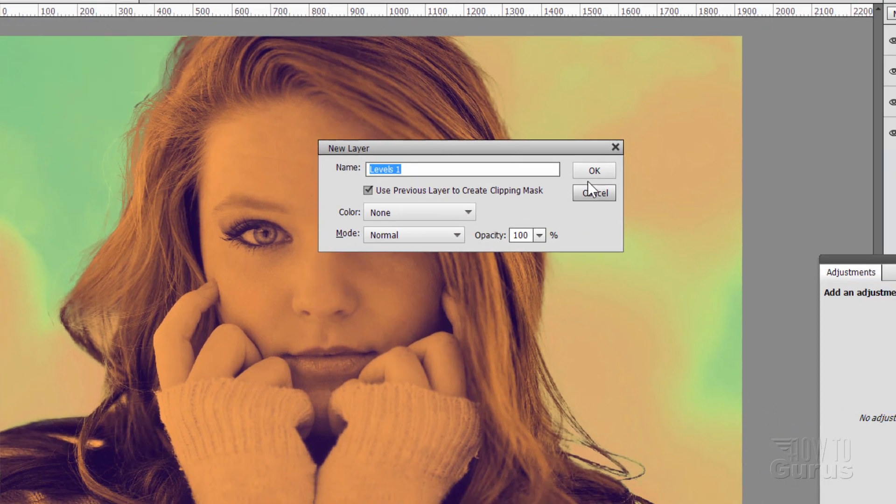
click(593, 171)
text(19)
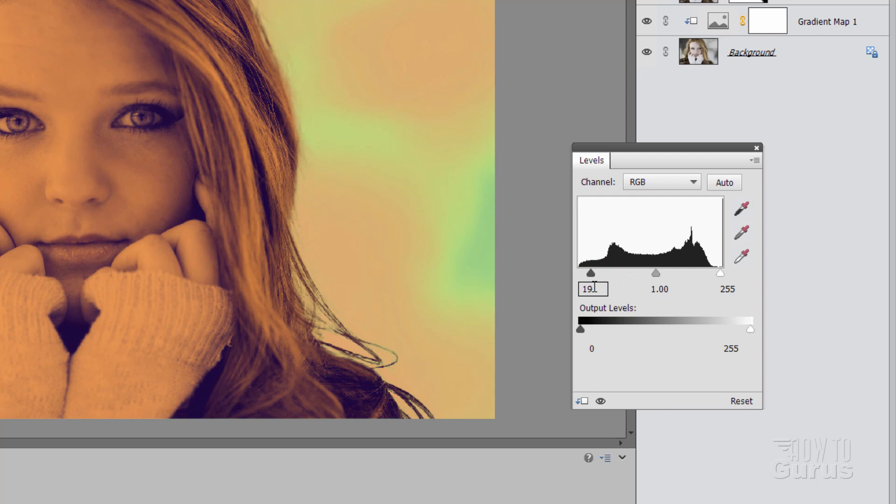
- Set Levels shadow input to 20 and midtone gamma to .84
text(20)
click(661, 289)
text(0.91)
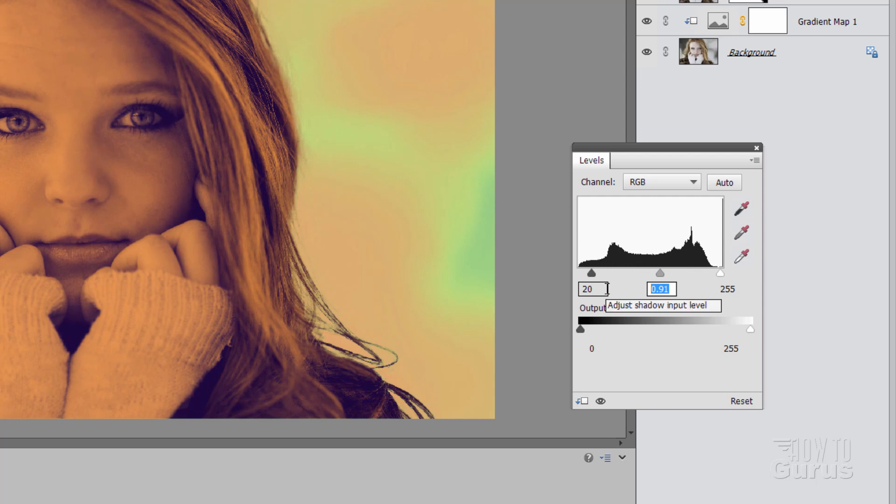
text(.84)
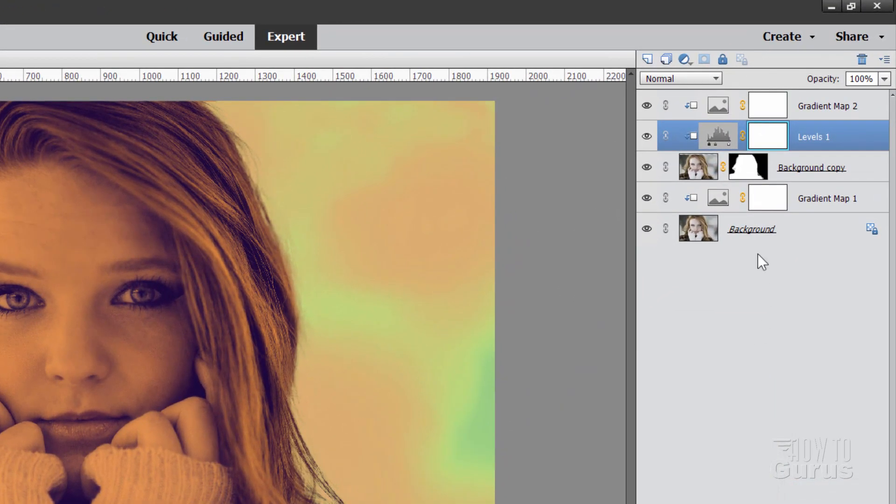
click(717, 106)
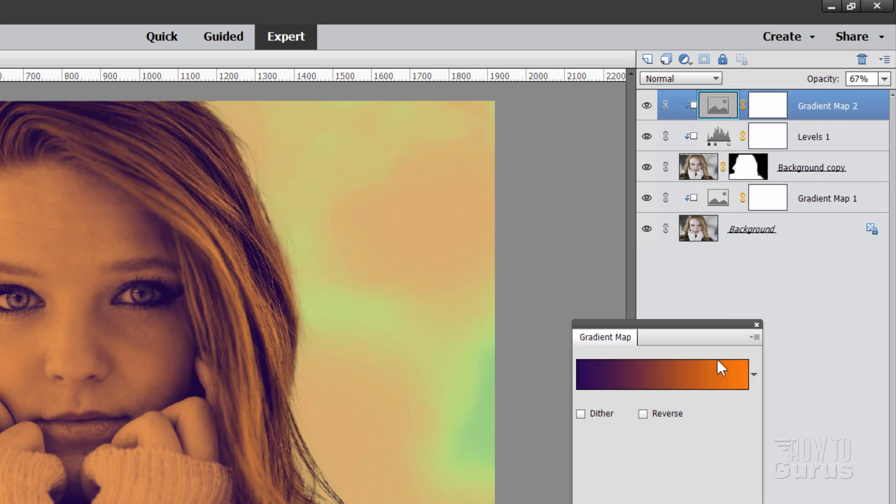
- Cycle Gradient Map 2 through Dissolve, Darken, Lighten, Overlay and others, settling on Color Dodge
click(680, 79)
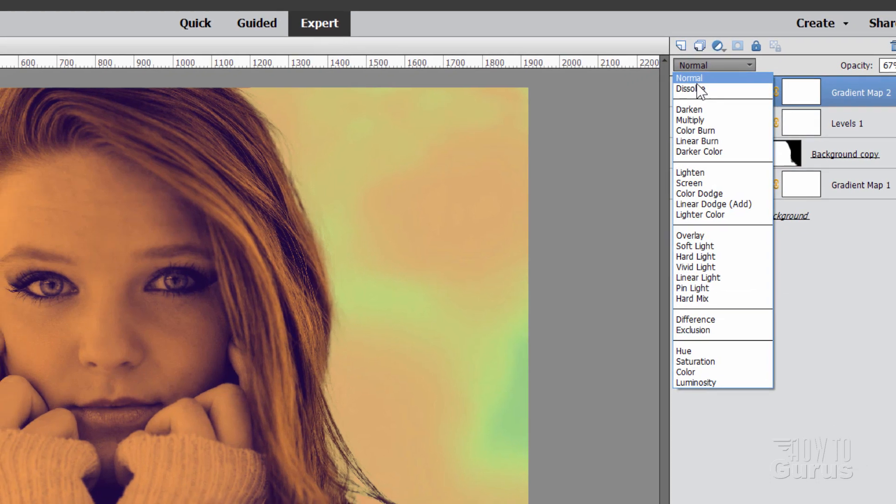
click(686, 89)
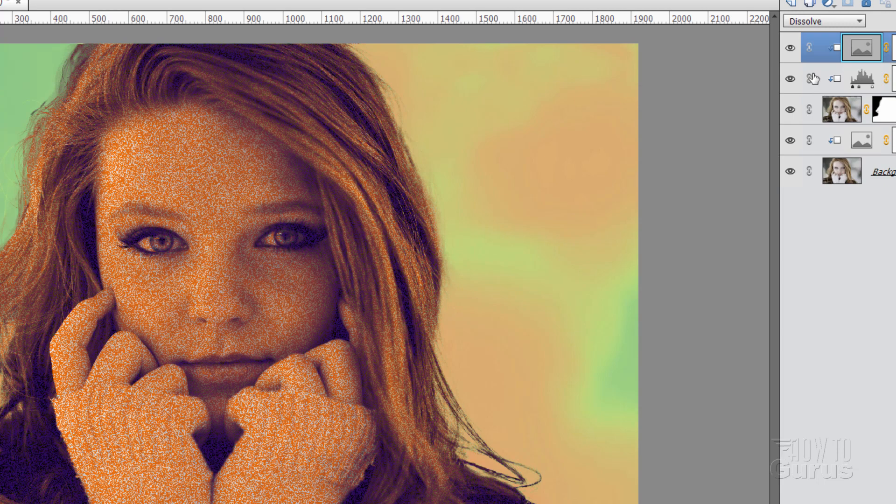
click(823, 21)
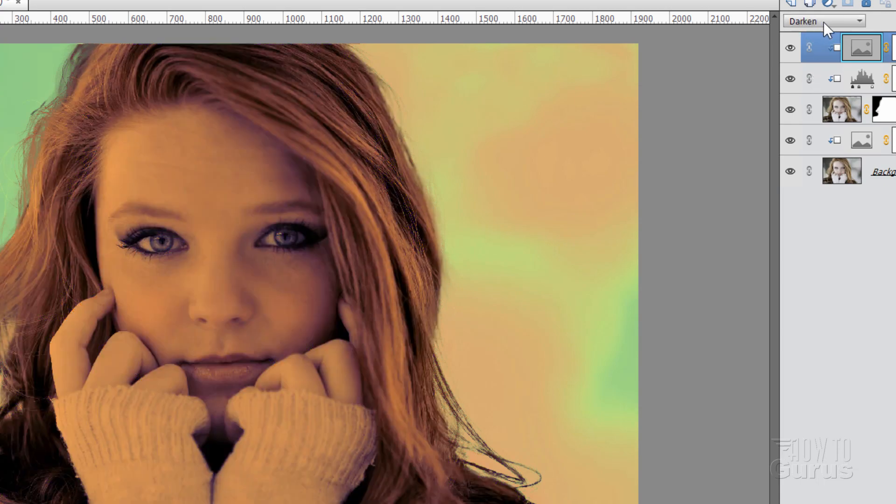
click(823, 22)
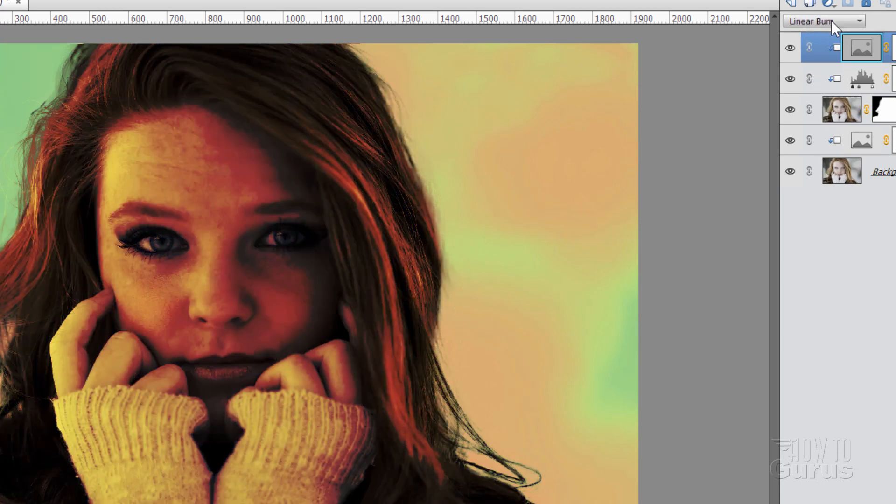
click(819, 21)
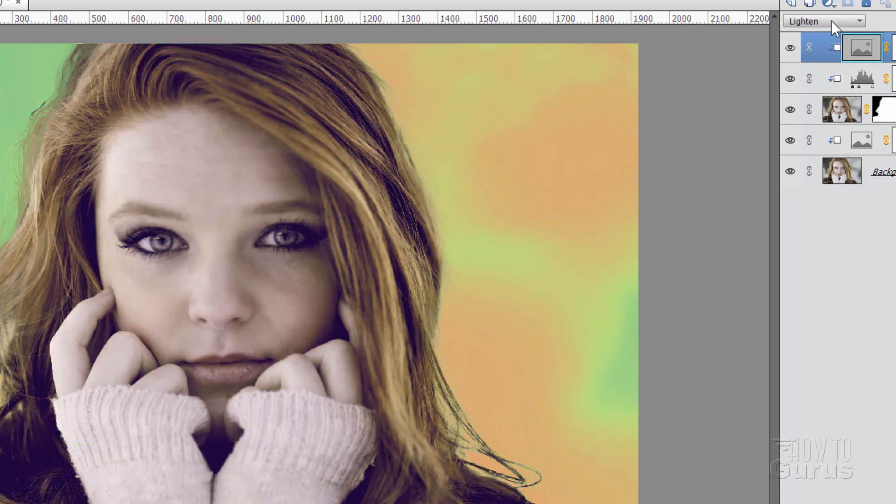
click(823, 21)
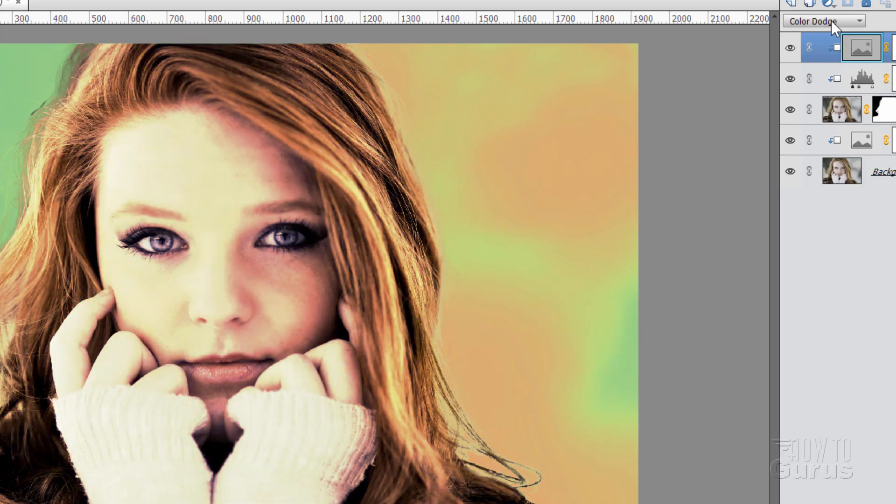
click(823, 21)
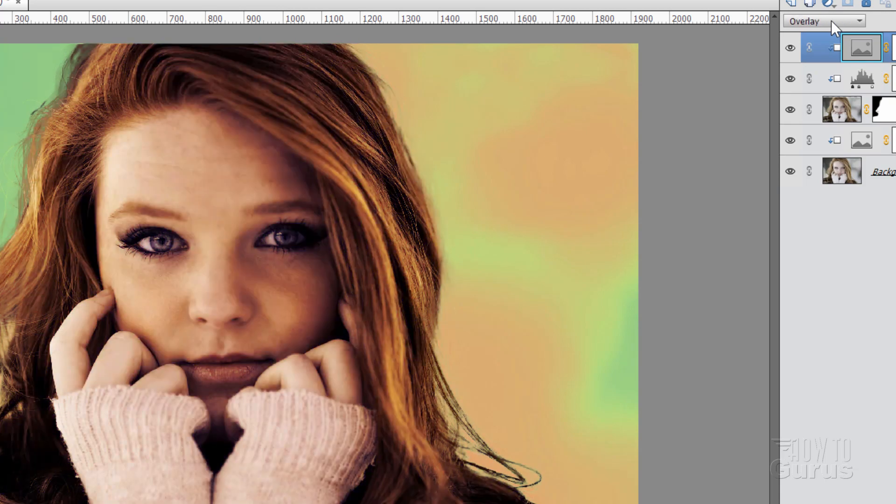
click(823, 22)
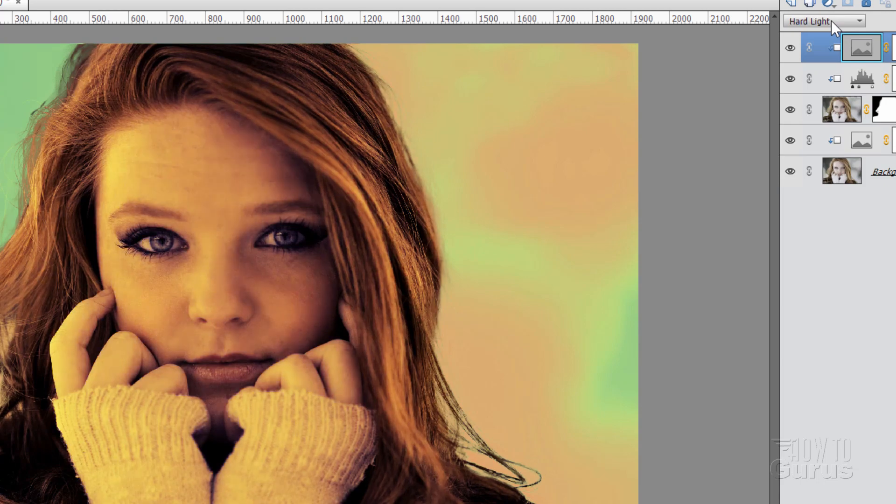
click(821, 22)
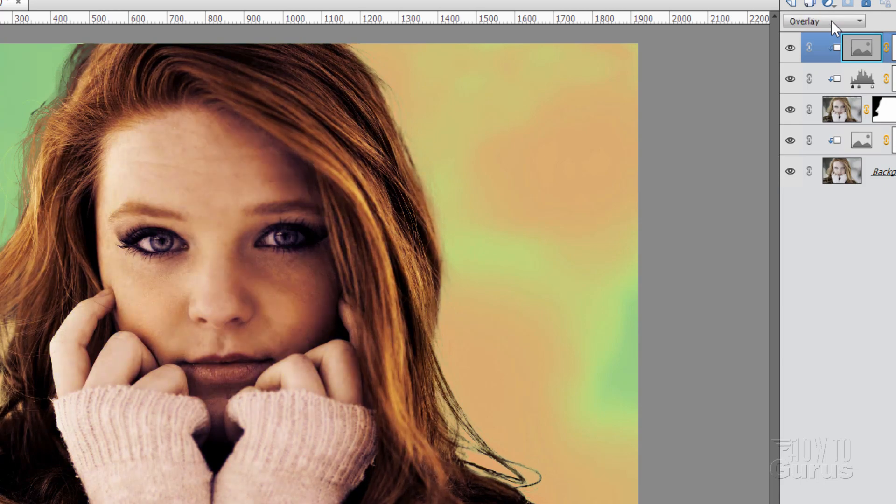
click(823, 22)
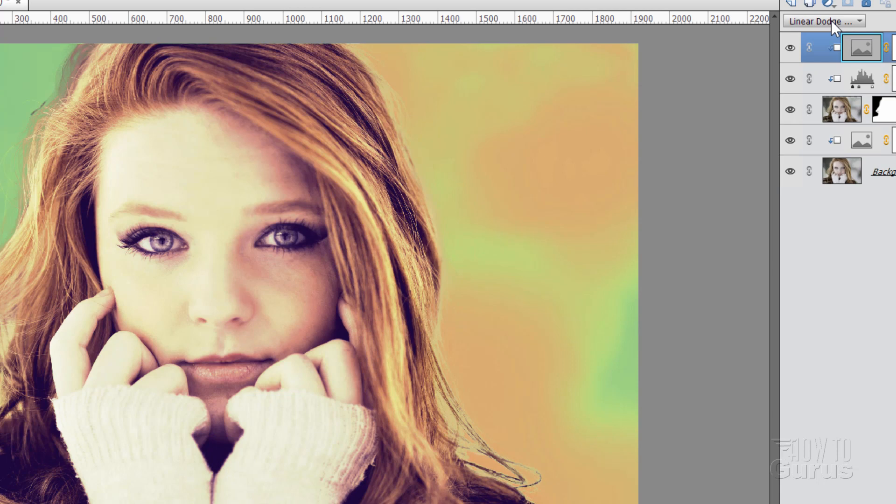
click(823, 22)
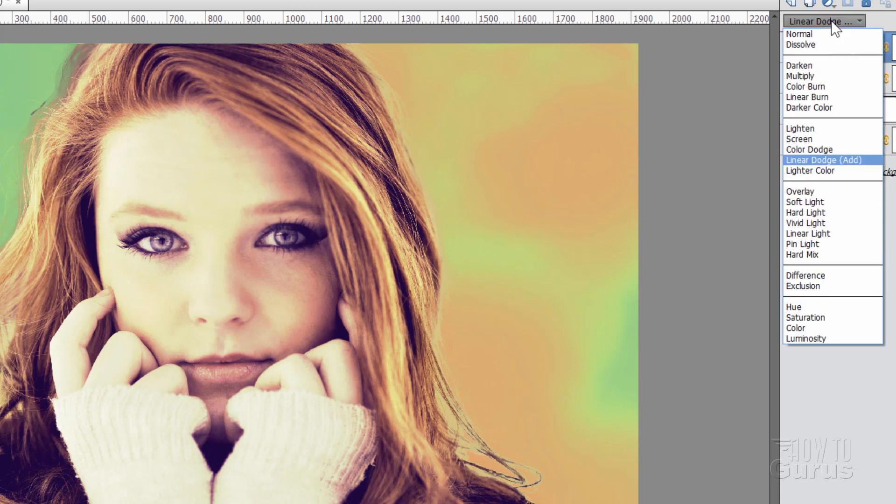
click(808, 149)
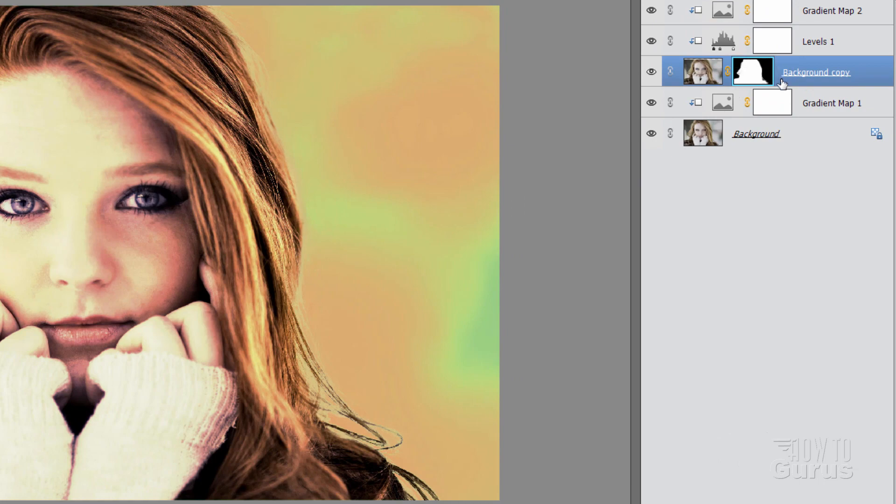
mouse_move(752, 75)
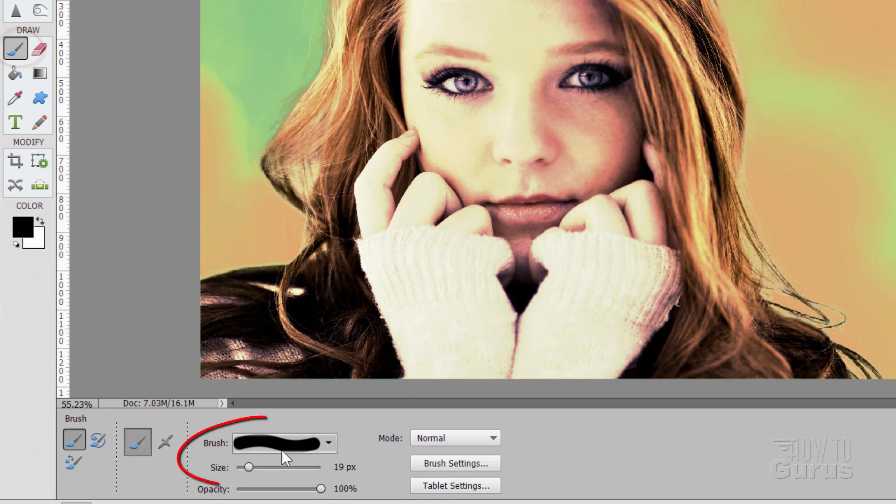
- Choose a soft 100 px brush preset for painting the hair mask edges
click(328, 444)
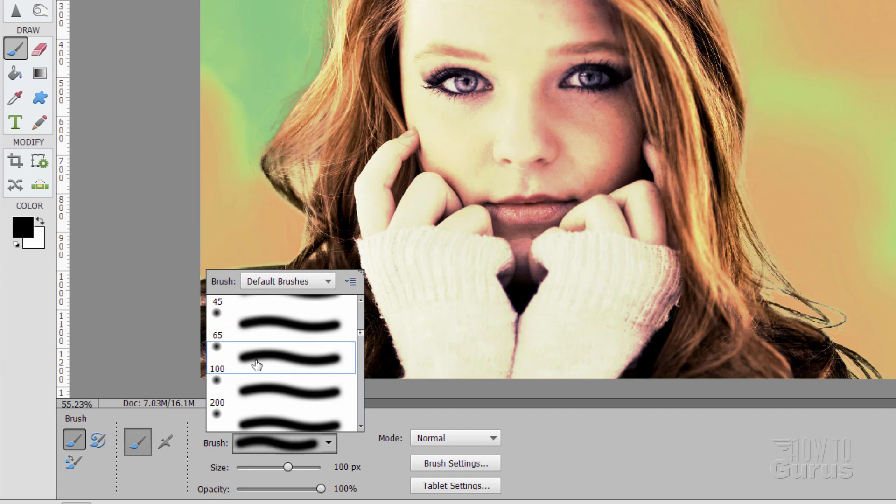
click(280, 360)
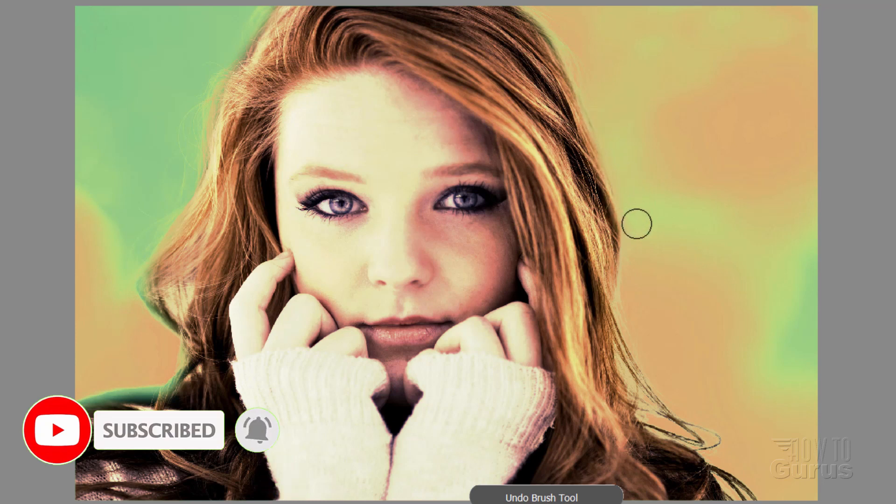
mouse_move(640, 335)
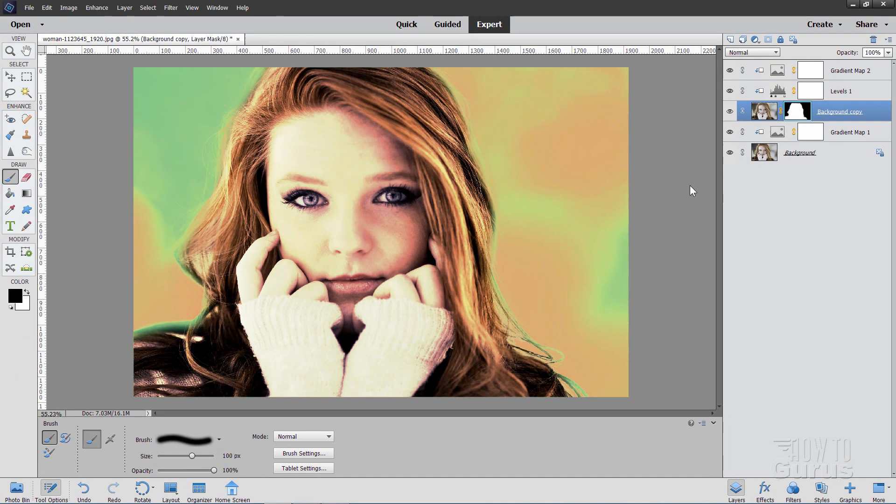
- Zoom in to 200% on the girl's eyes with the Zoom tool
click(9, 75)
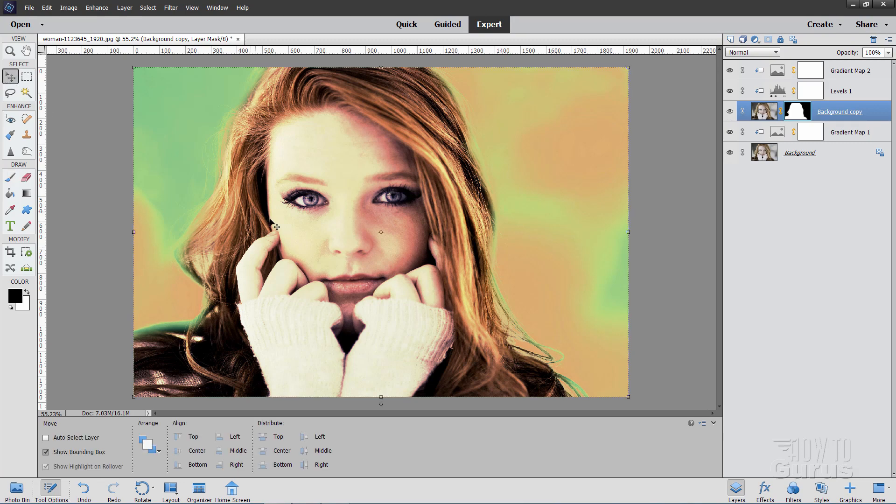
mouse_move(389, 201)
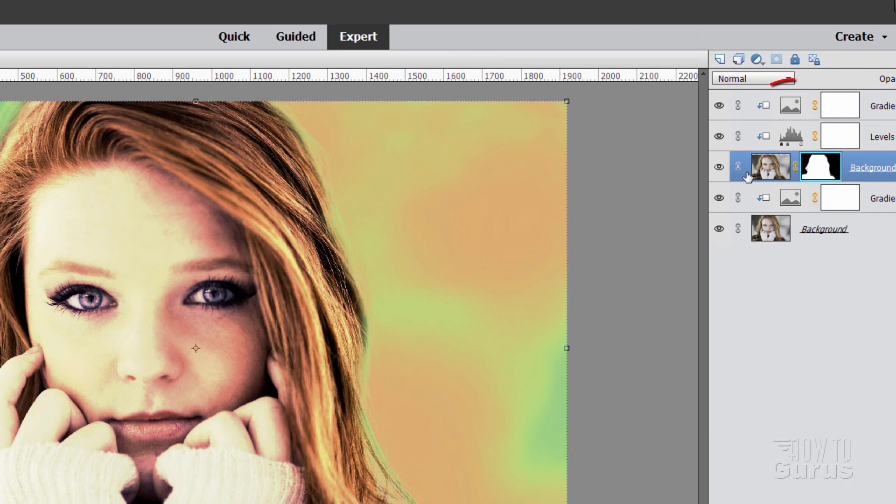
mouse_move(765, 129)
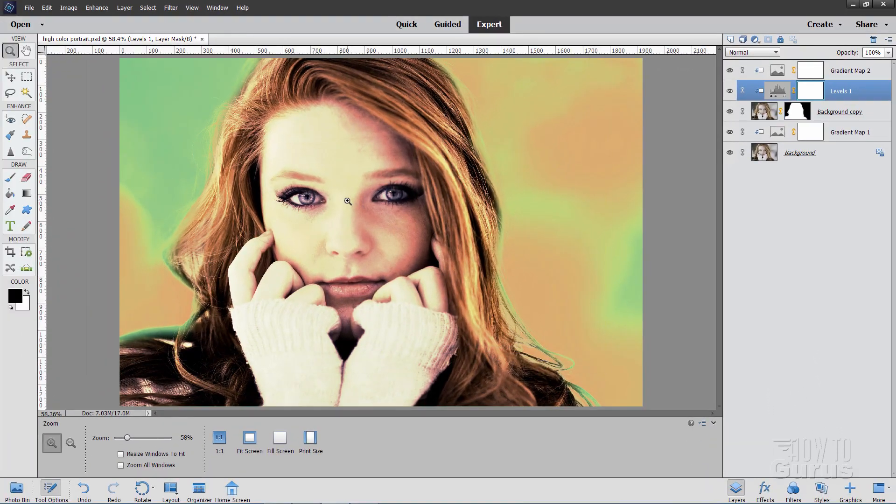
click(345, 202)
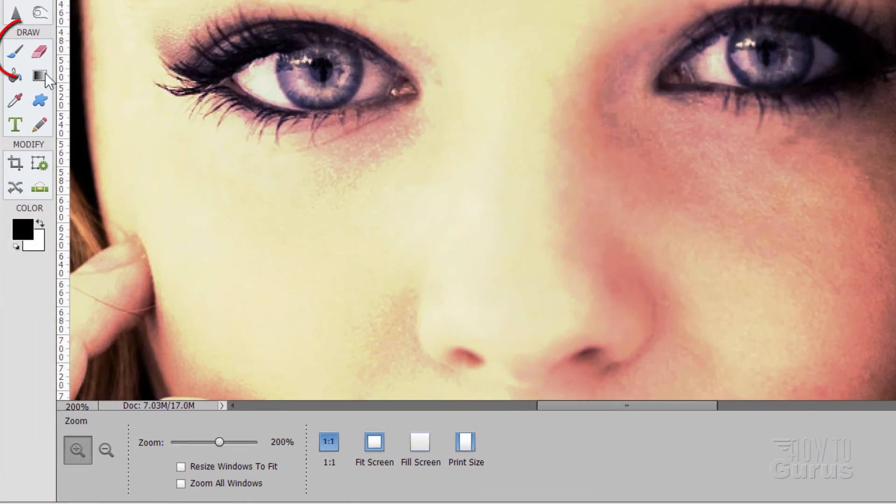
- Switch to the Brush tool and size it down to 60 px for the irises
click(15, 50)
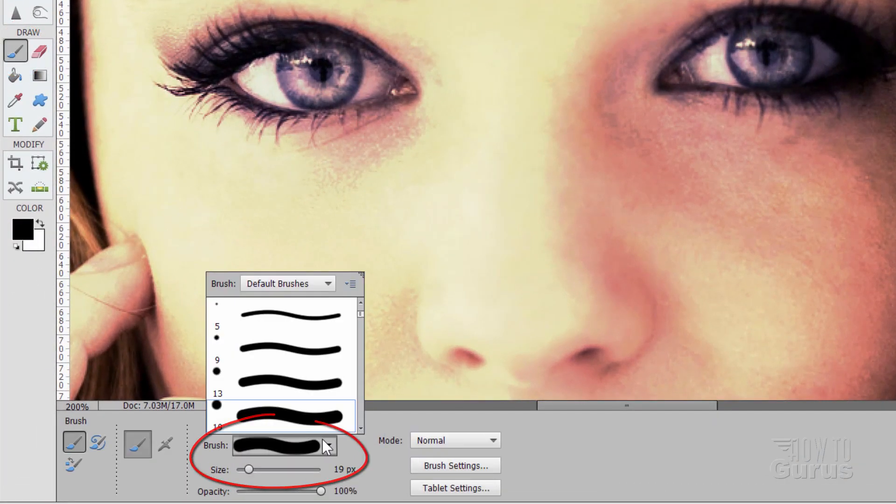
scroll(down, 3)
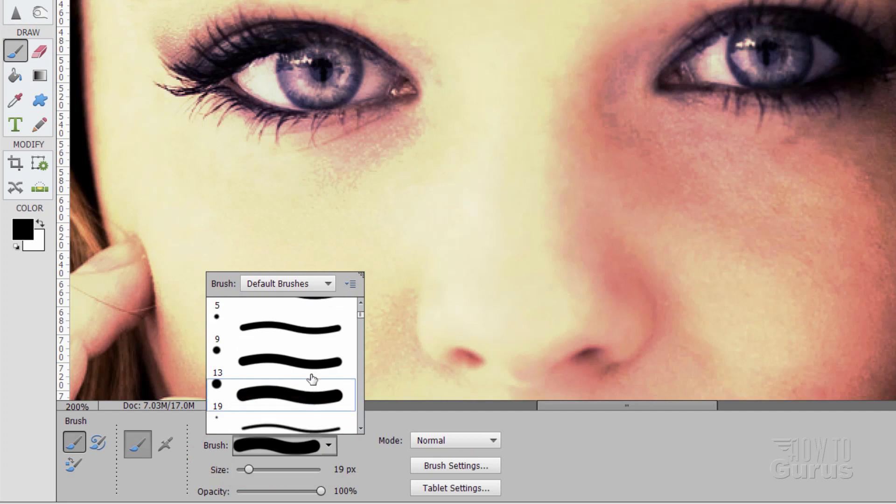
scroll(down, 3)
text(60)
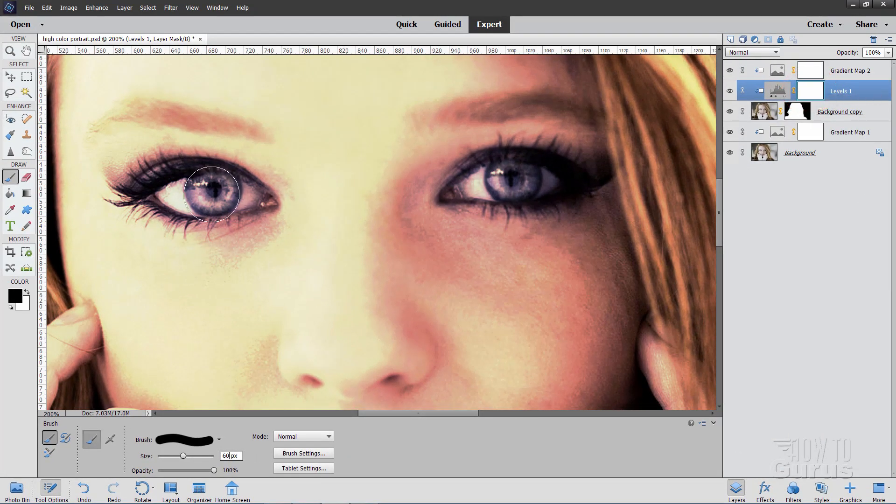
mouse_move(212, 188)
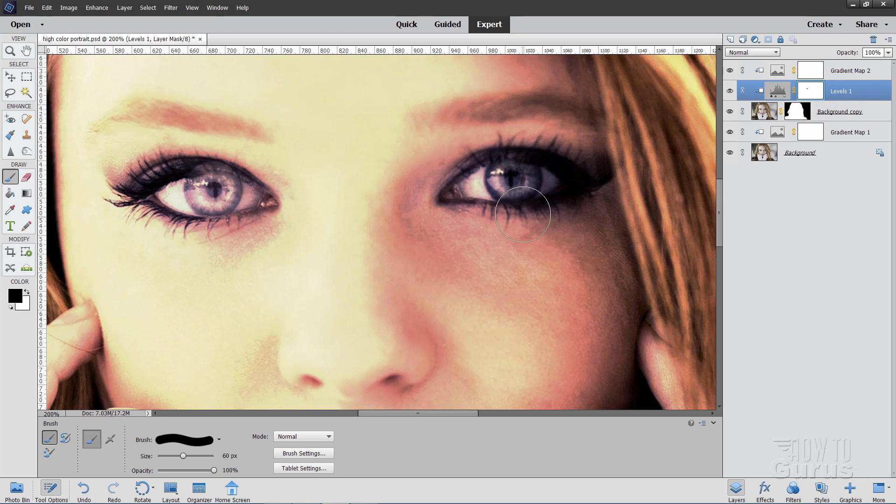
mouse_move(512, 175)
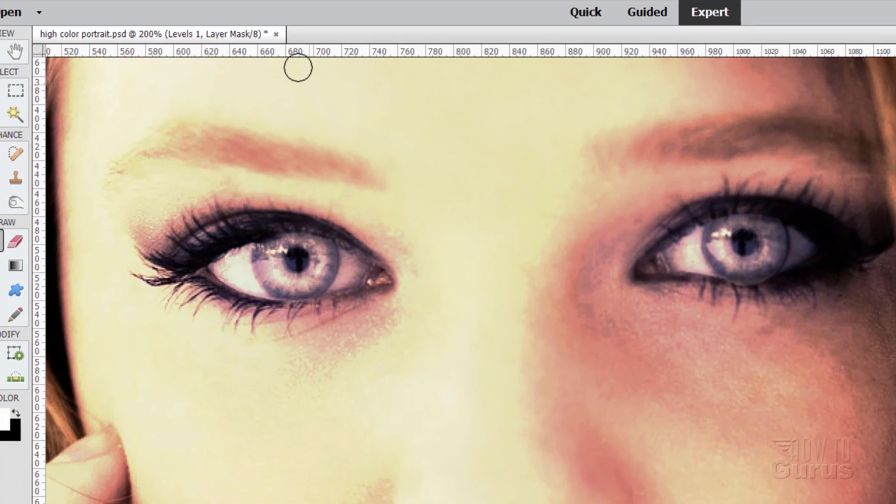
- Copy the Levels 1 iris mask onto Gradient Map 2 so the toning skips the irises
click(256, 11)
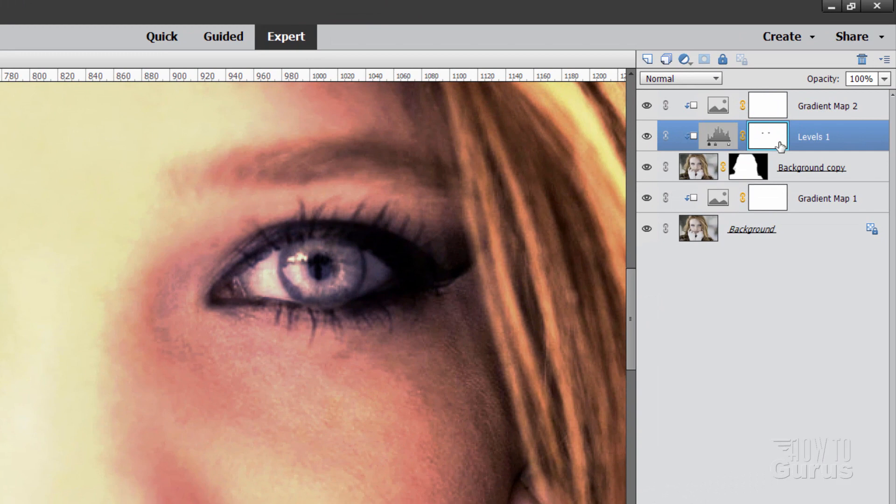
mouse_move(760, 138)
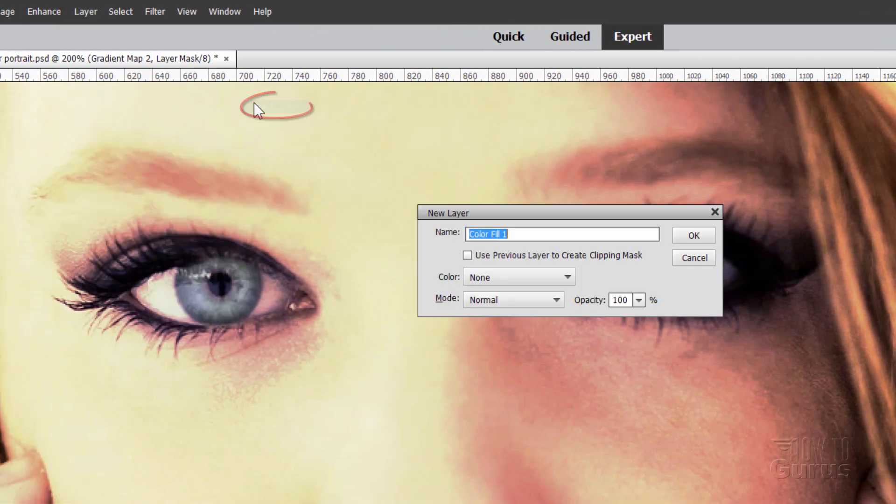
mouse_move(638, 268)
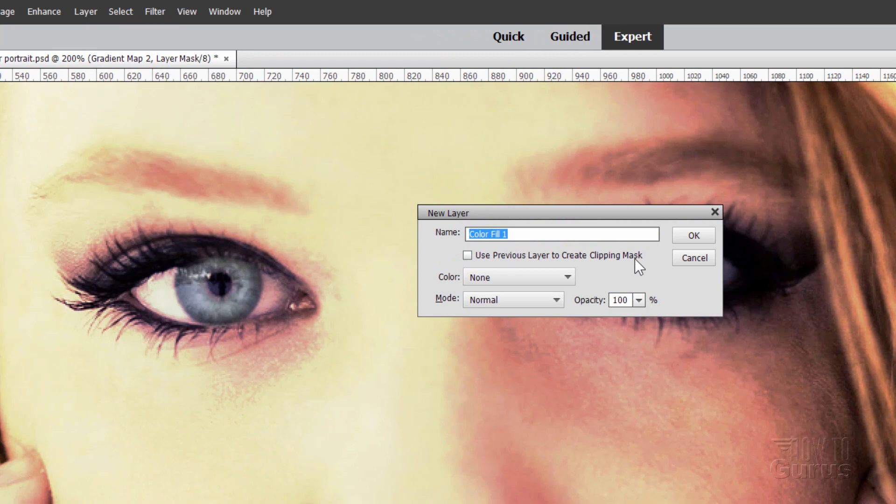
- Create a Solid Color fill layer in cyan 00eef7 over the portrait
click(694, 235)
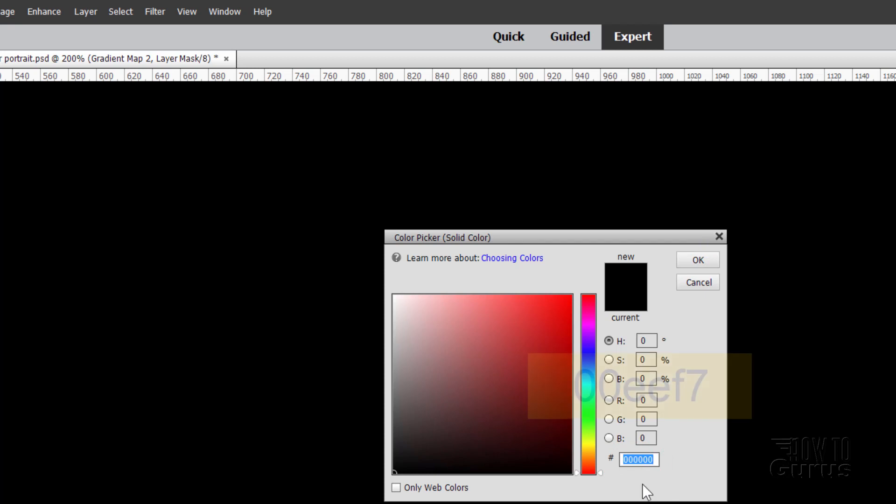
text(00)
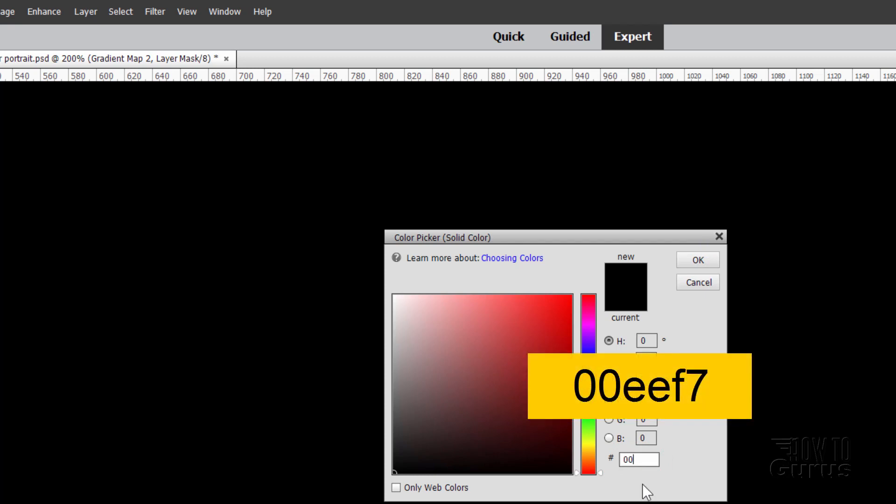
click(696, 260)
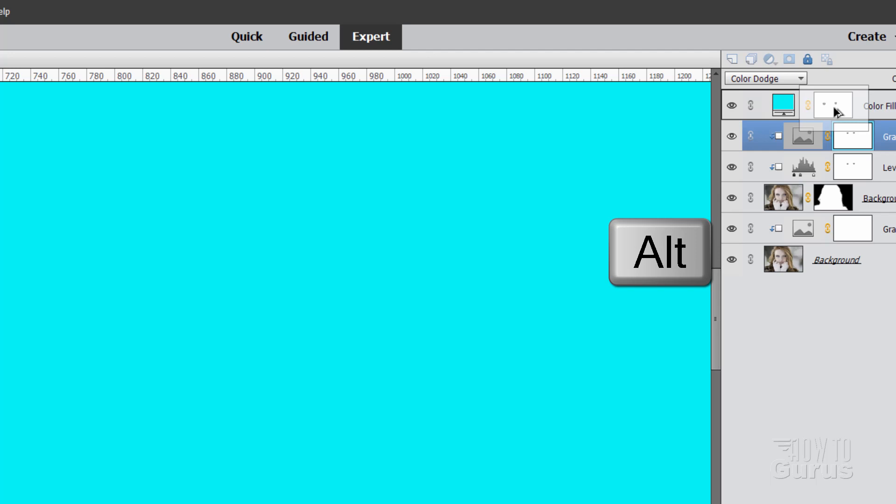
- Copy the iris mask onto Color Fill 1 and invert it so cyan shows only in the irises
click(406, 271)
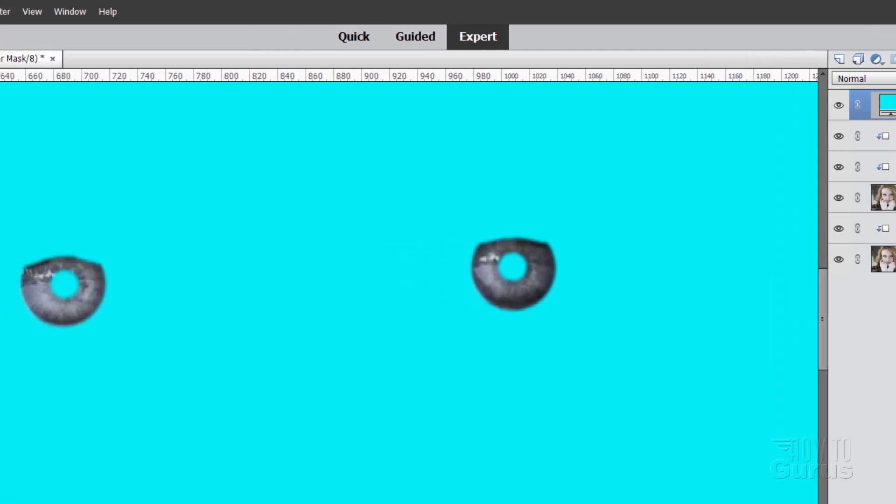
click(160, 11)
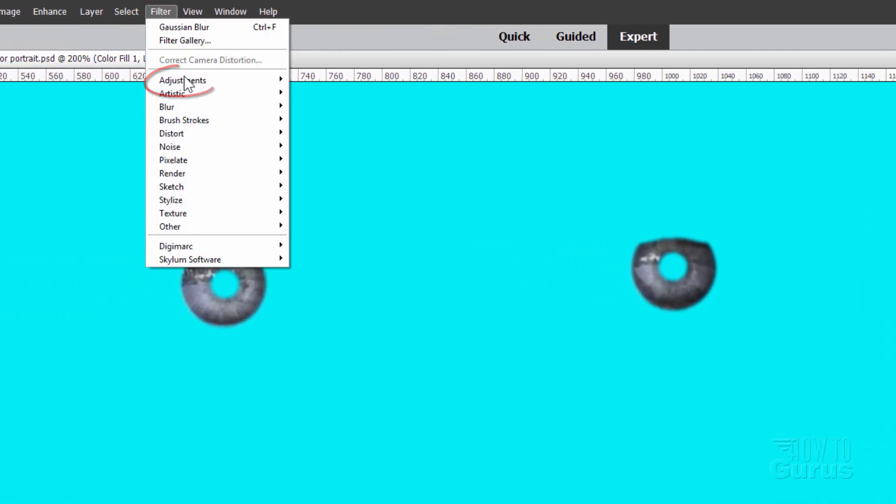
click(182, 80)
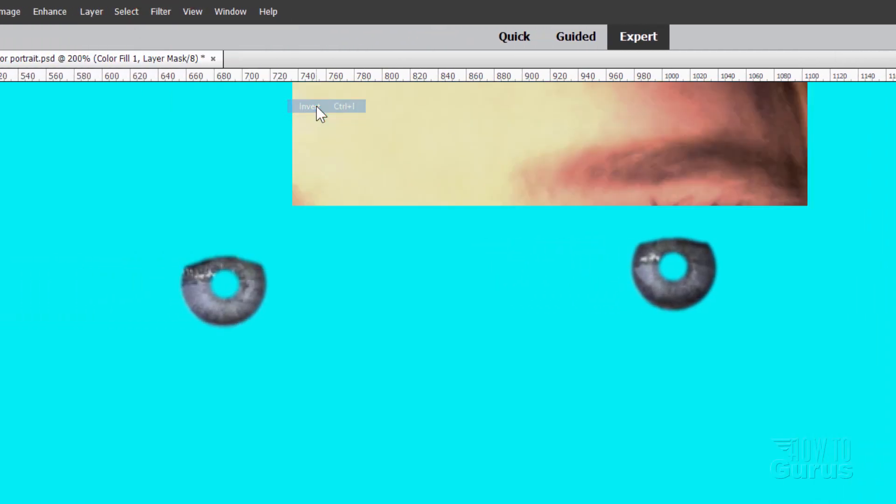
click(310, 106)
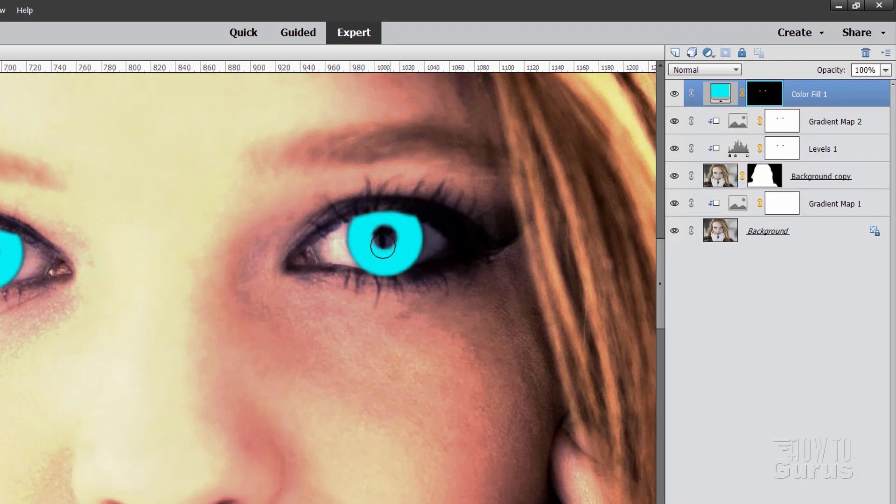
- Change the cyan fill's blend mode so the eyes read as a natural teal
click(703, 69)
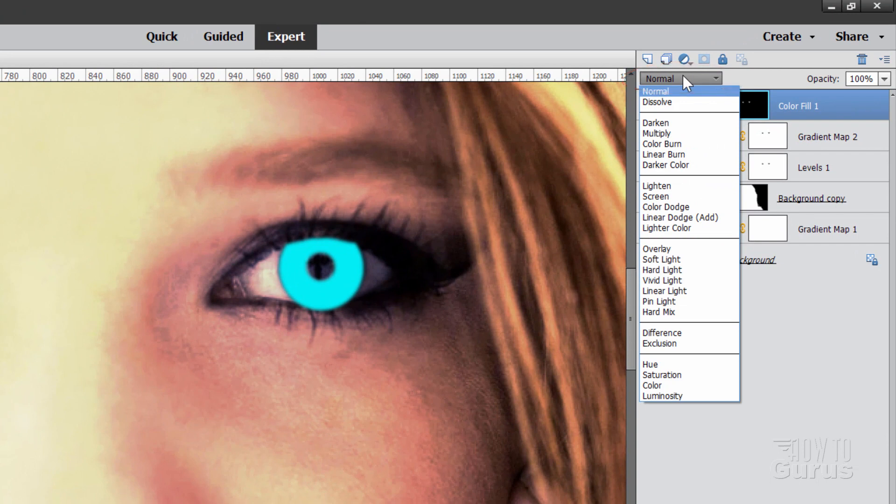
click(661, 259)
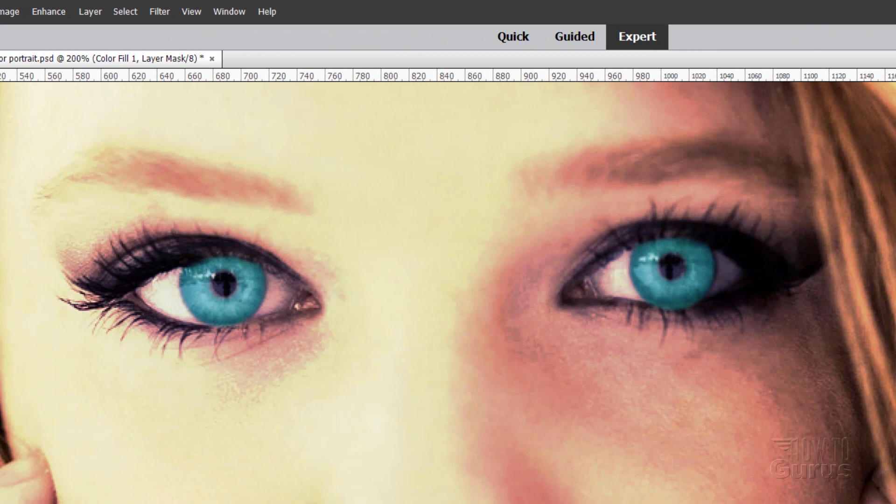
click(90, 12)
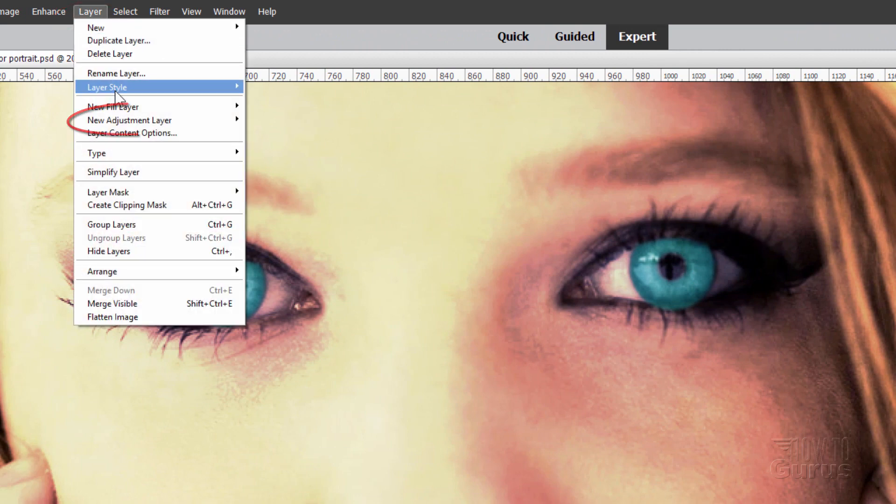
- Add a Levels adjustment clipped to the cyan fill to deepen the irises into vivid blue
click(129, 120)
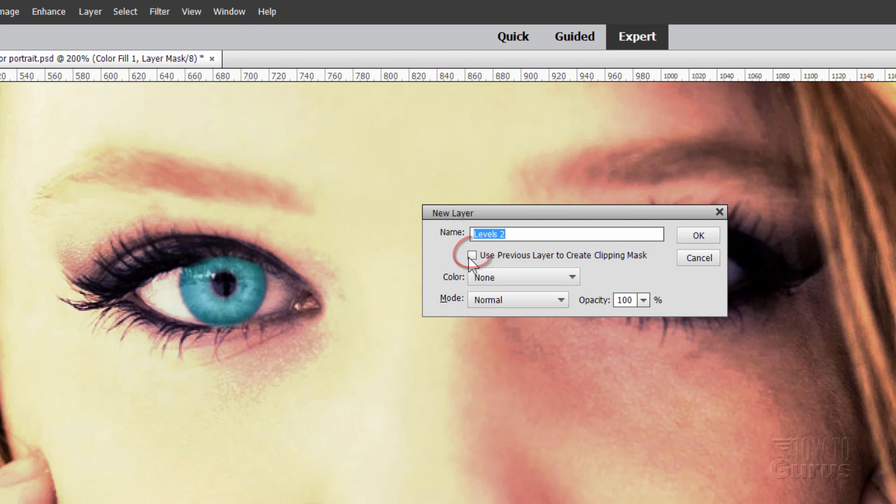
click(697, 235)
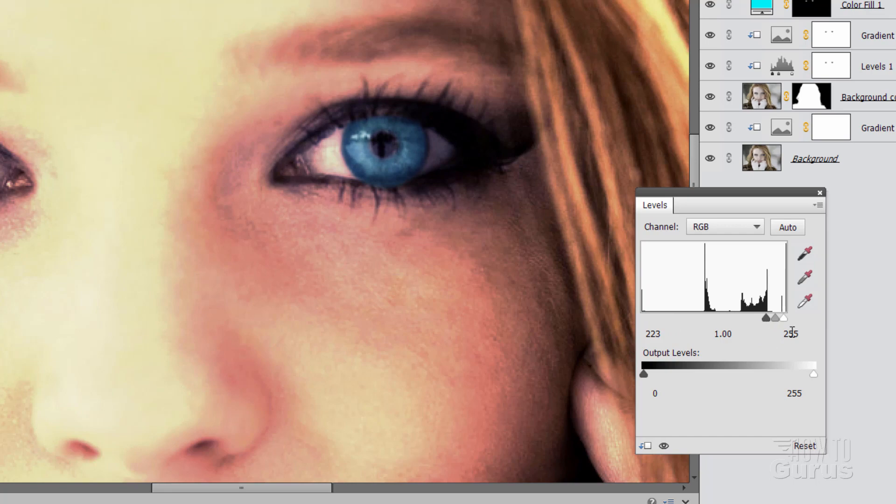
mouse_move(652, 342)
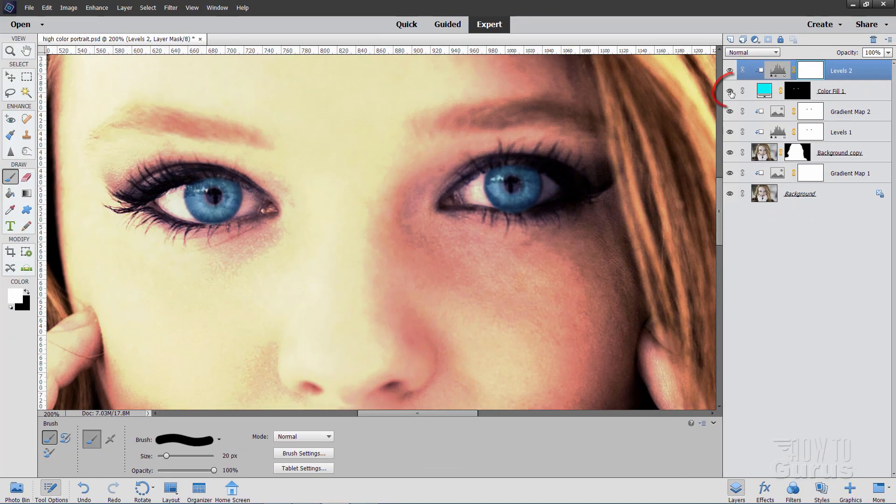
- Toggle Color Fill 1 off and on to compare, then zoom out to the full finished portrait
click(730, 91)
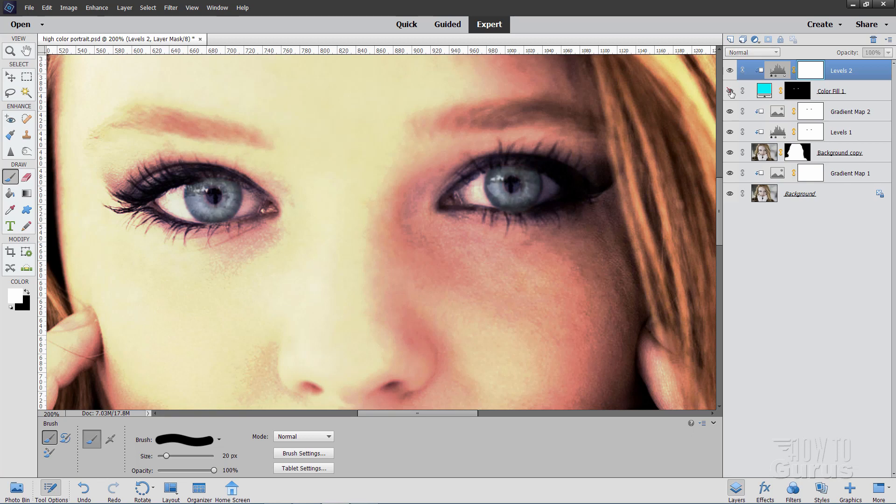
click(9, 50)
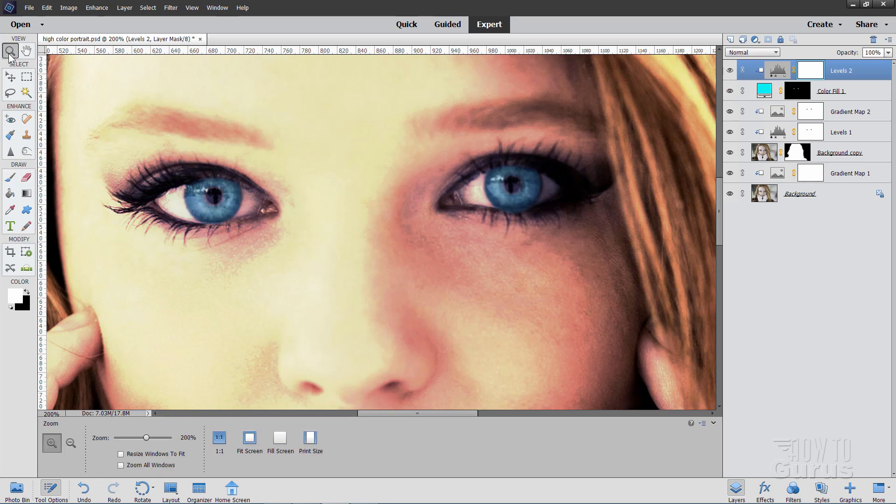
click(248, 437)
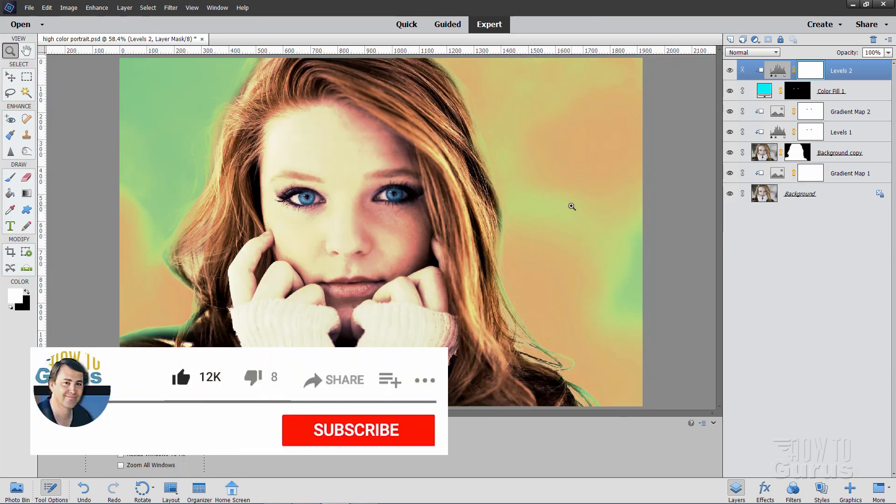
click(358, 429)
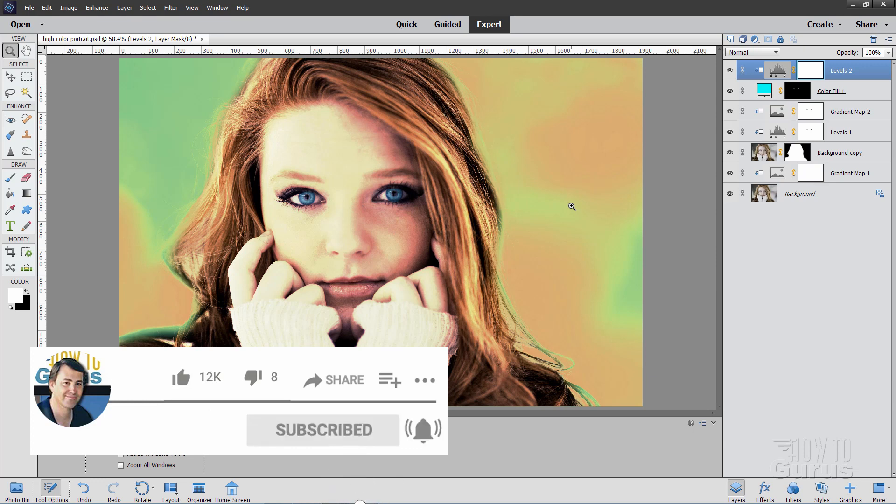